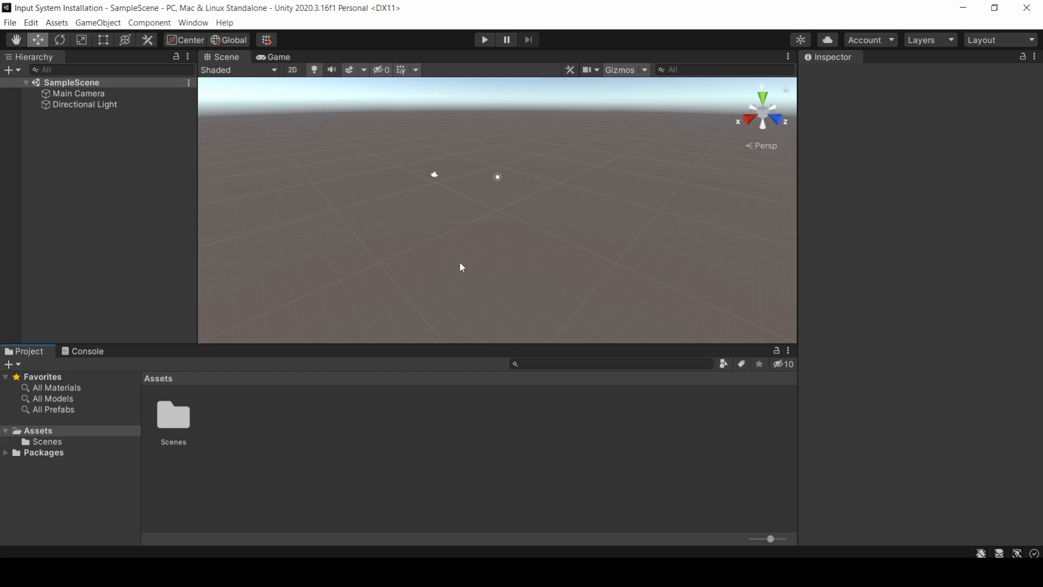
mouse_move(461, 265)
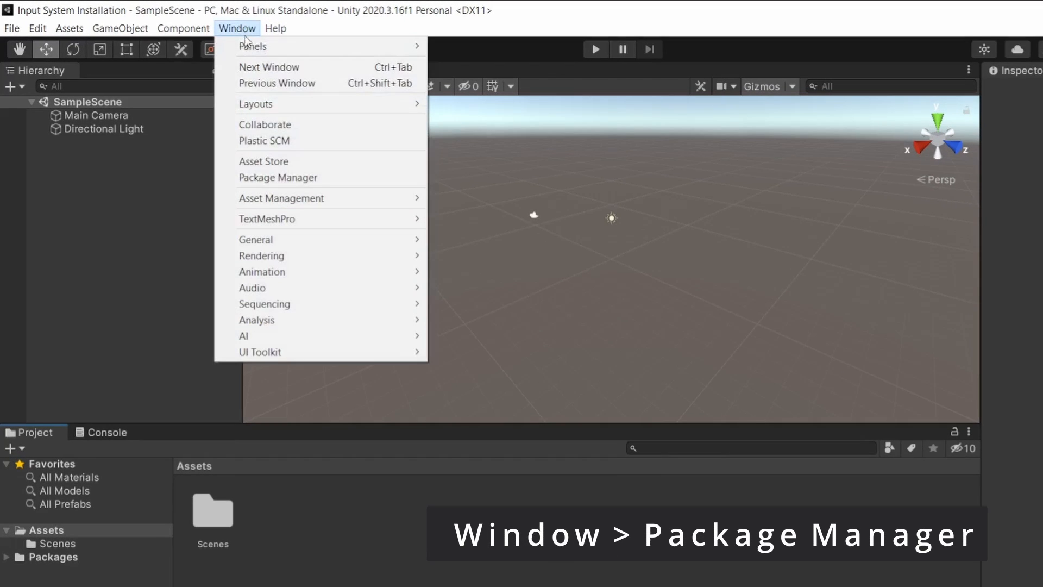
Step: Open the Package Manager from the Window menu
left_click(277, 177)
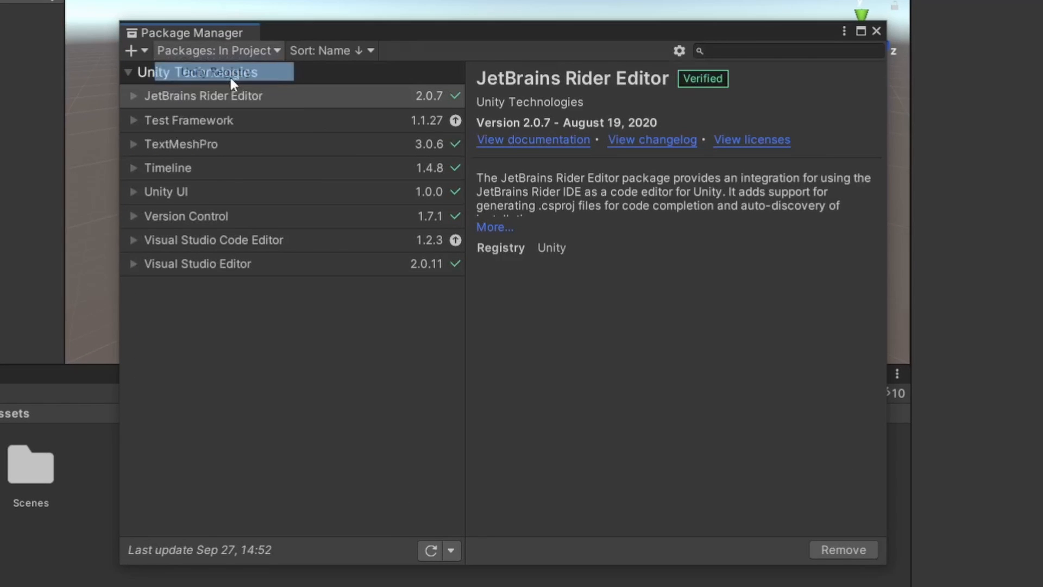
Step: Switch the package list to Unity Registry and select Input System 1.0.2
left_click(218, 50)
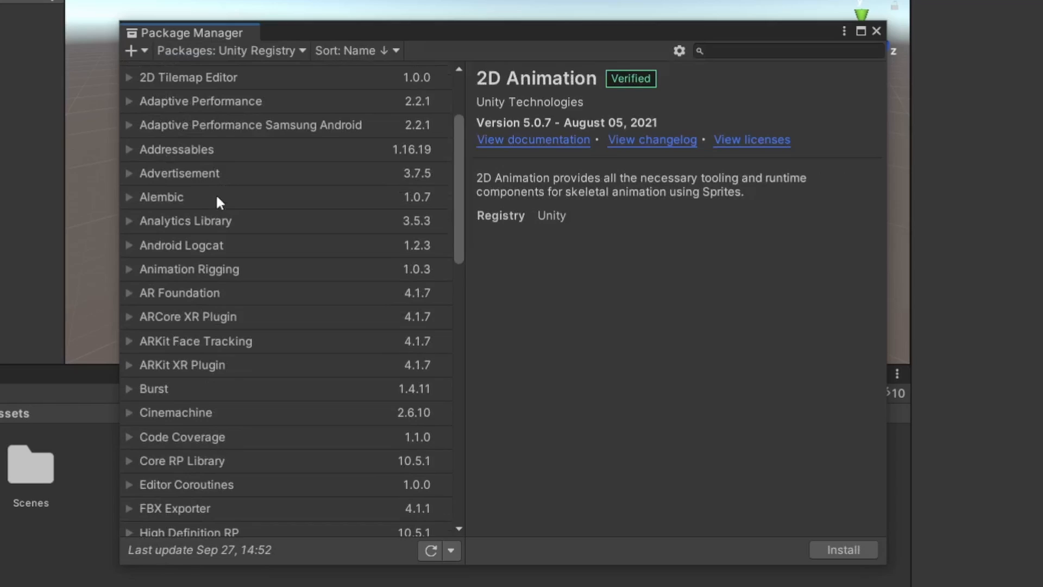
scroll("down", 3)
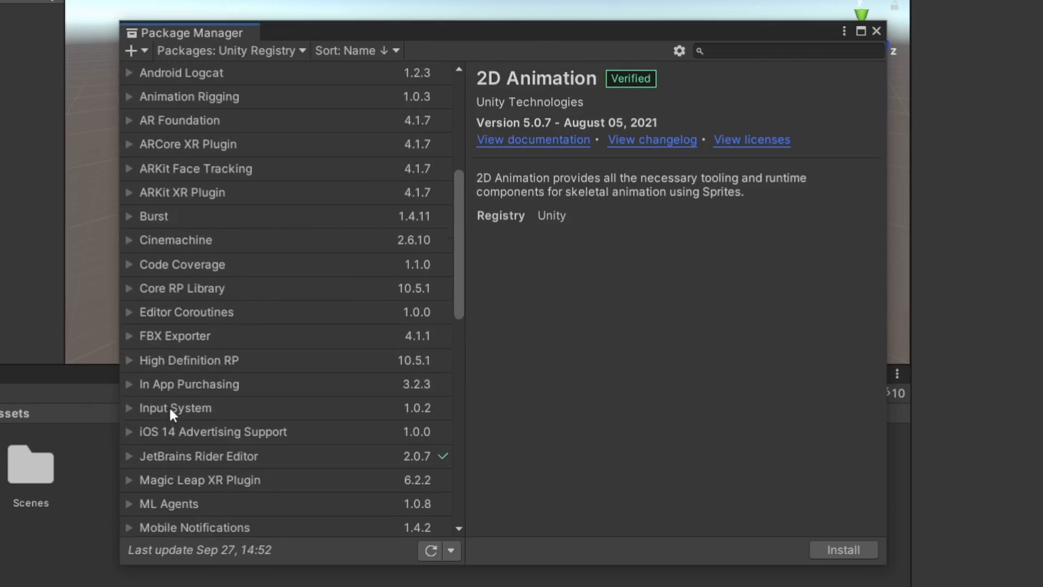
left_click(175, 408)
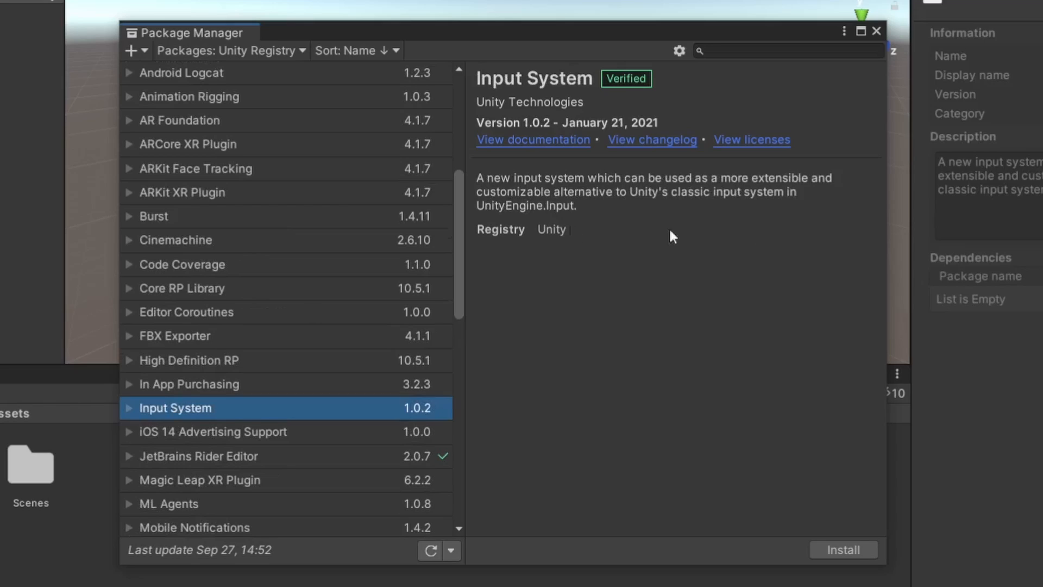
mouse_move(724, 170)
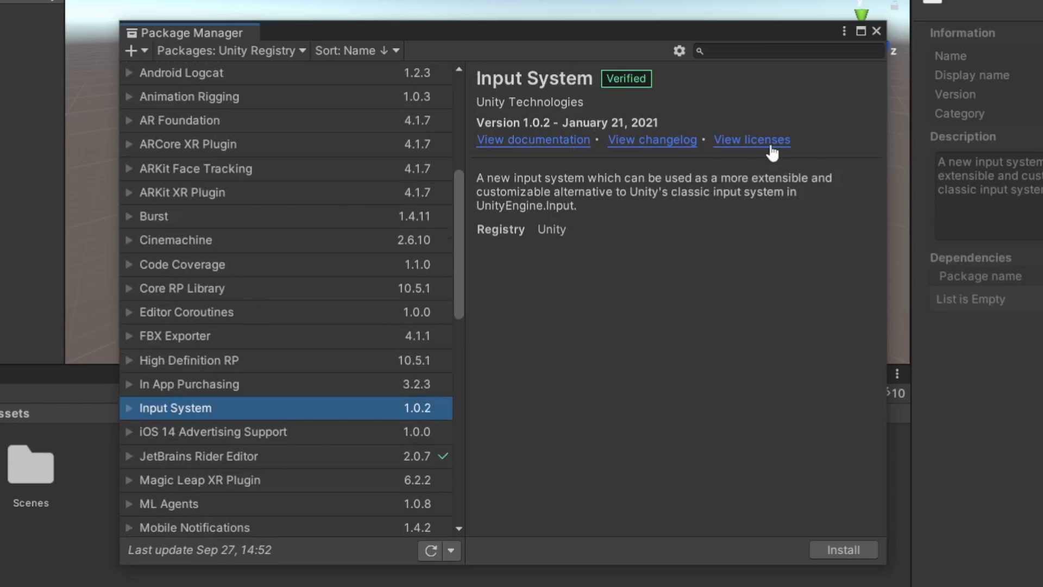
left_click(842, 550)
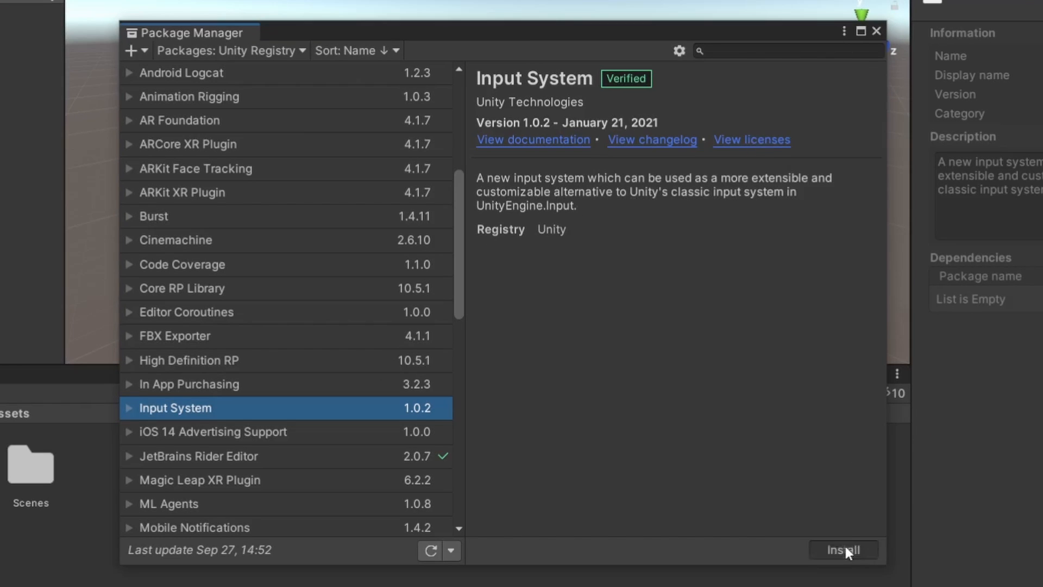
Step: Install Input System 1.0.2 and answer No to enabling the new input backends
left_click(841, 550)
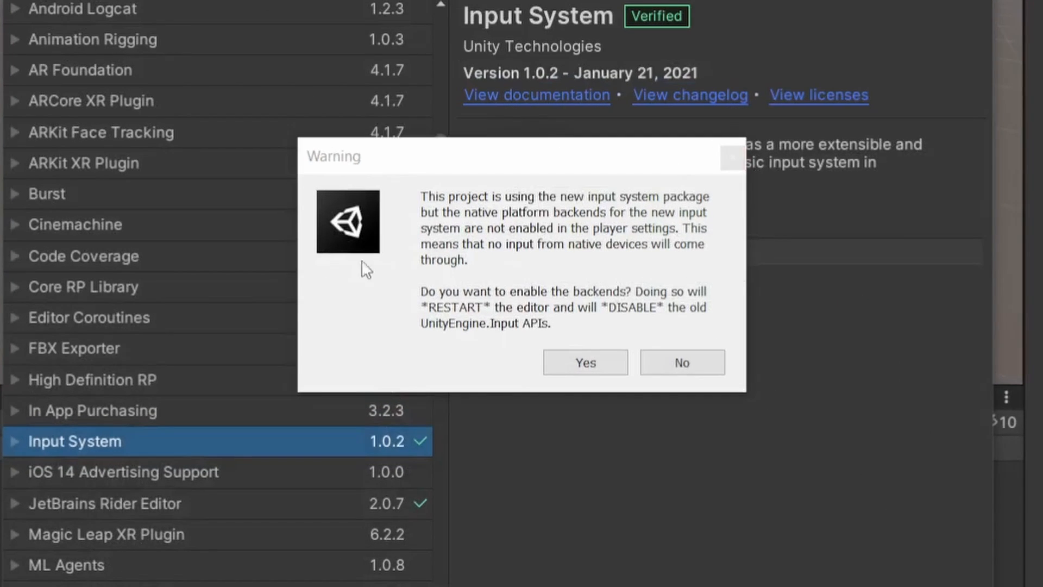
mouse_move(705, 266)
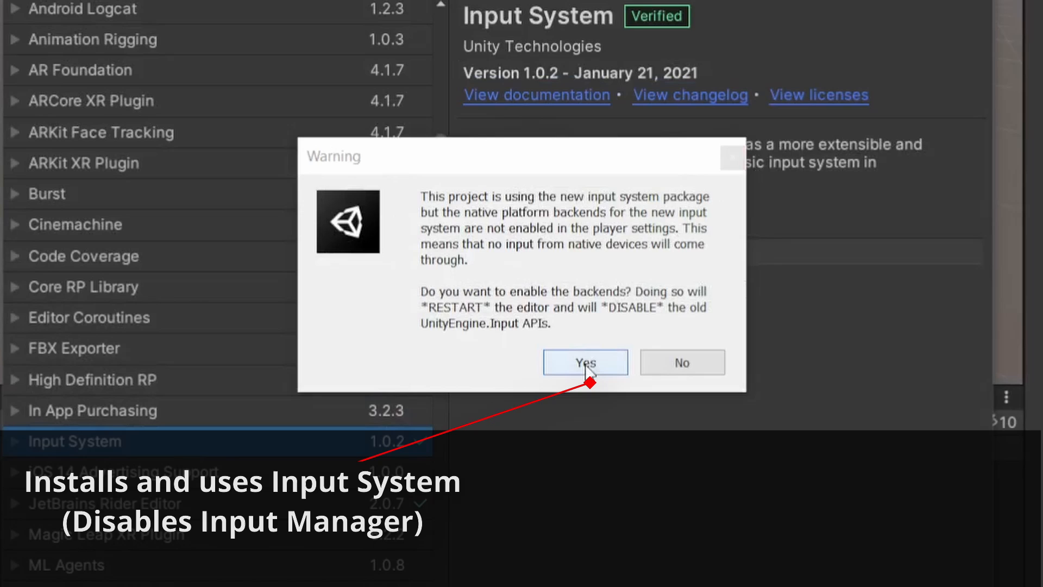
mouse_move(681, 362)
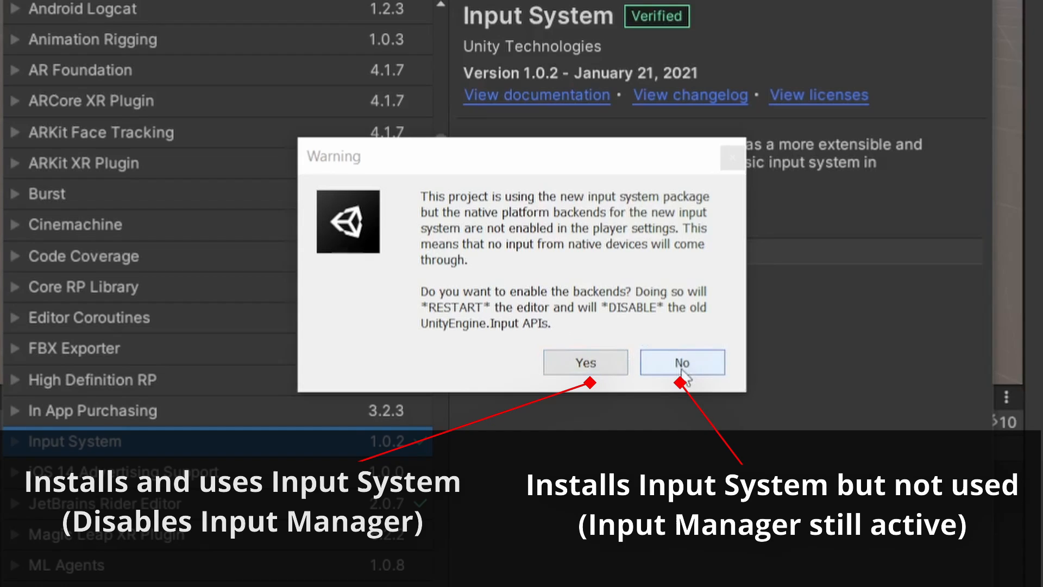
mouse_move(686, 373)
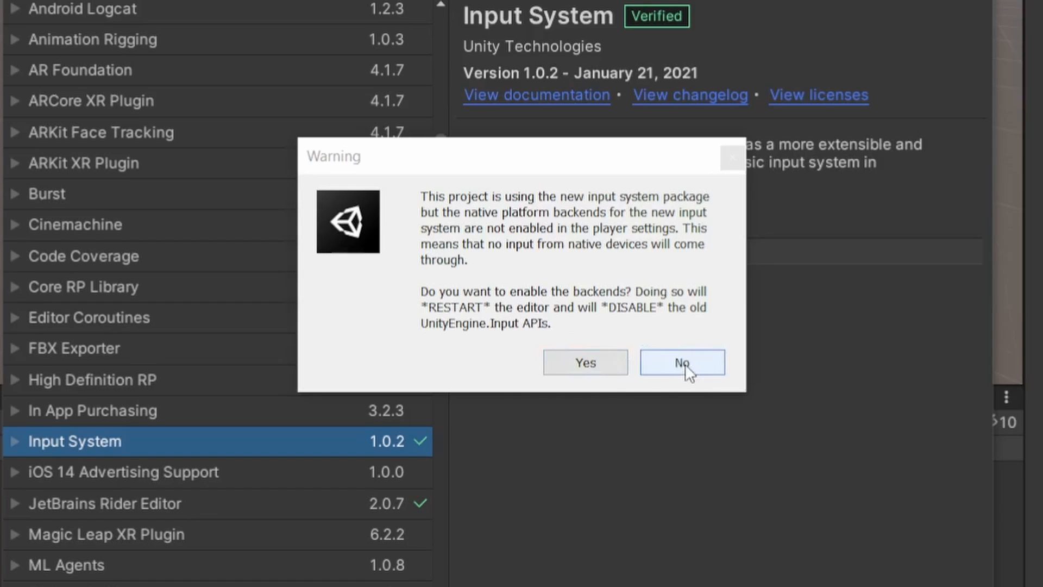
left_click(680, 363)
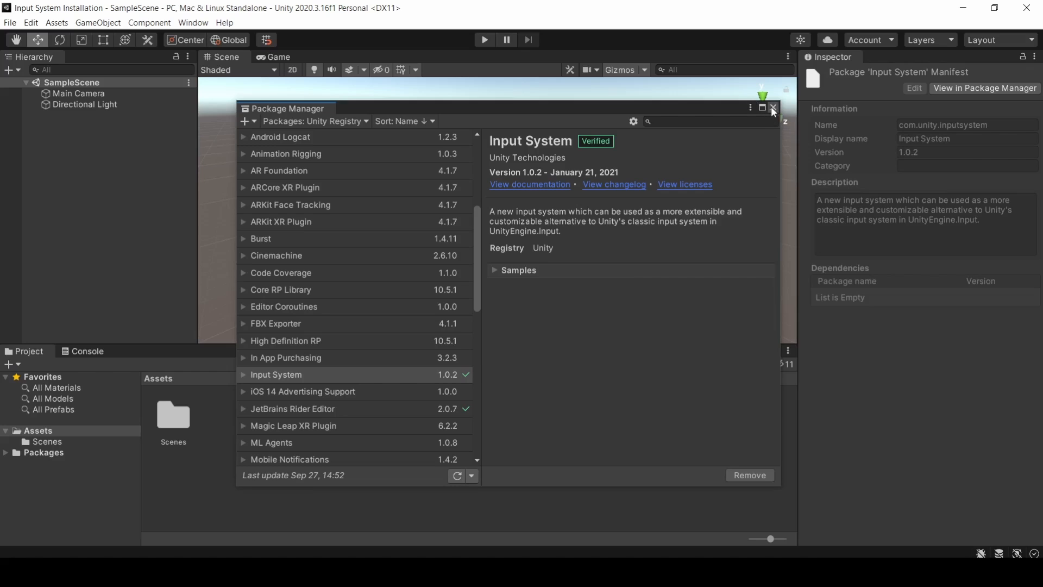
Step: Close the Package Manager and check the Assets Create menu for Input Actions
left_click(773, 109)
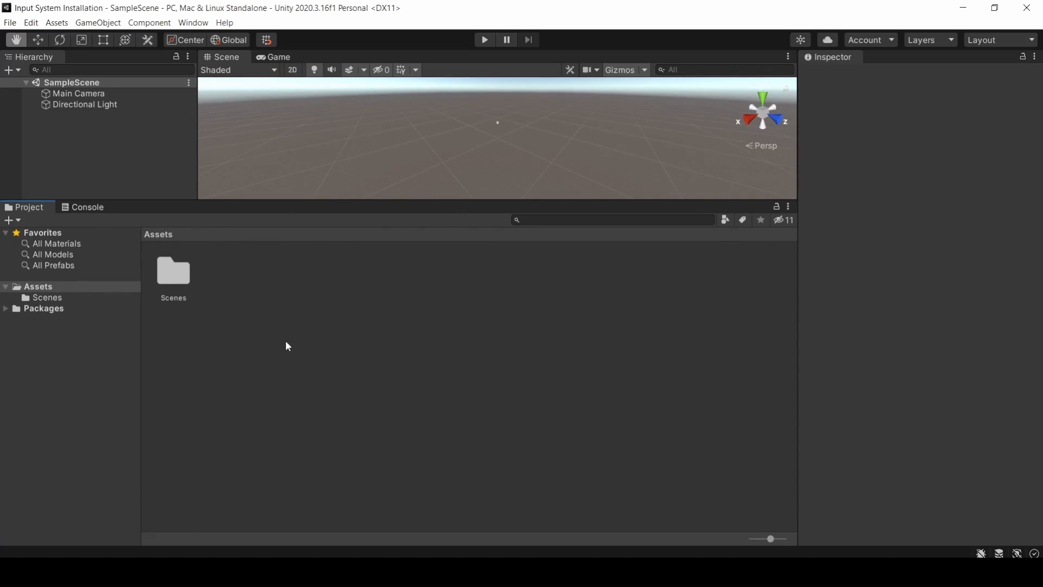
right_click(286, 345)
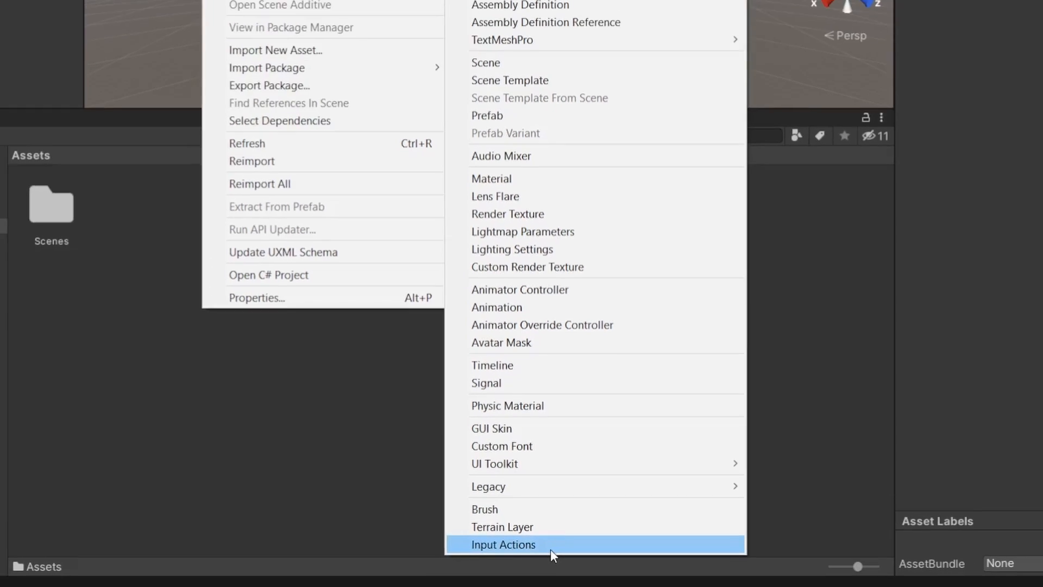
left_click(37, 28)
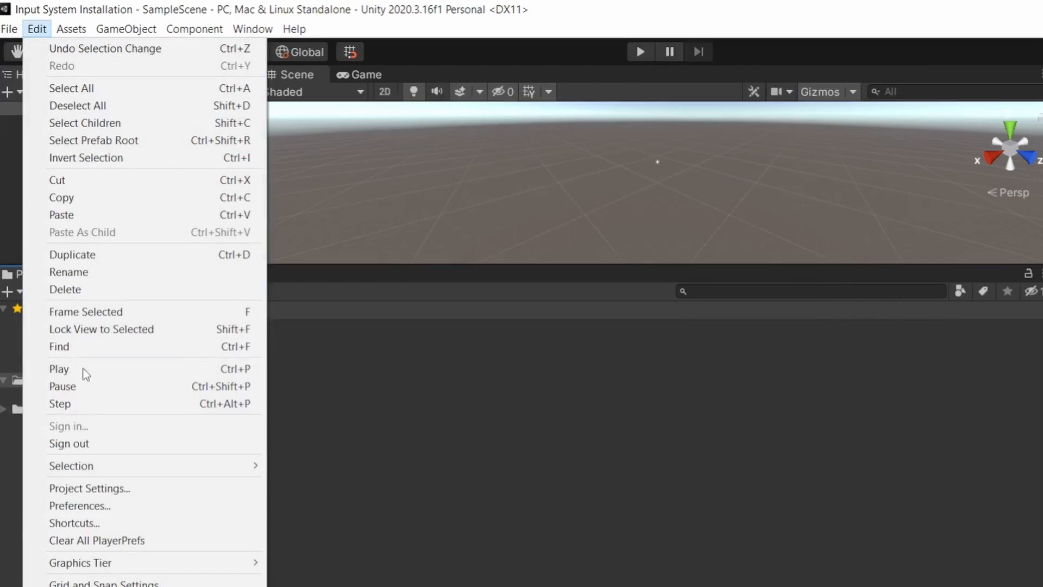
left_click(88, 488)
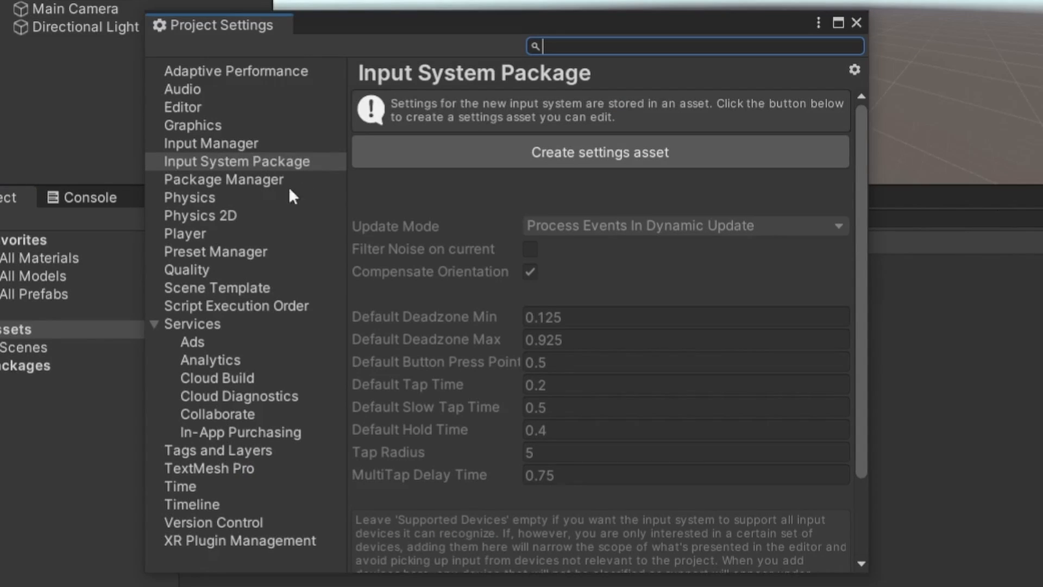
mouse_move(531, 301)
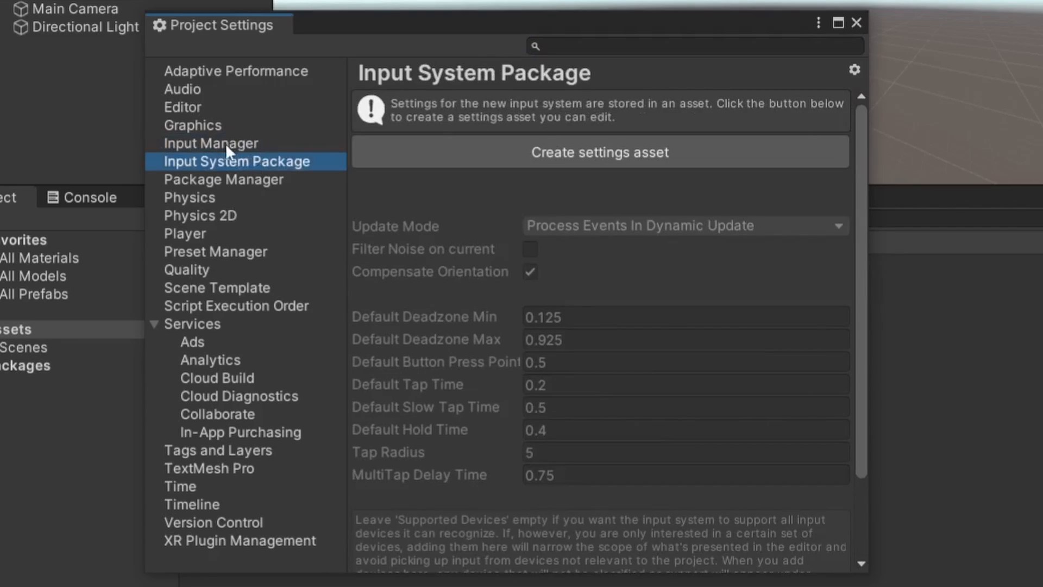
left_click(235, 72)
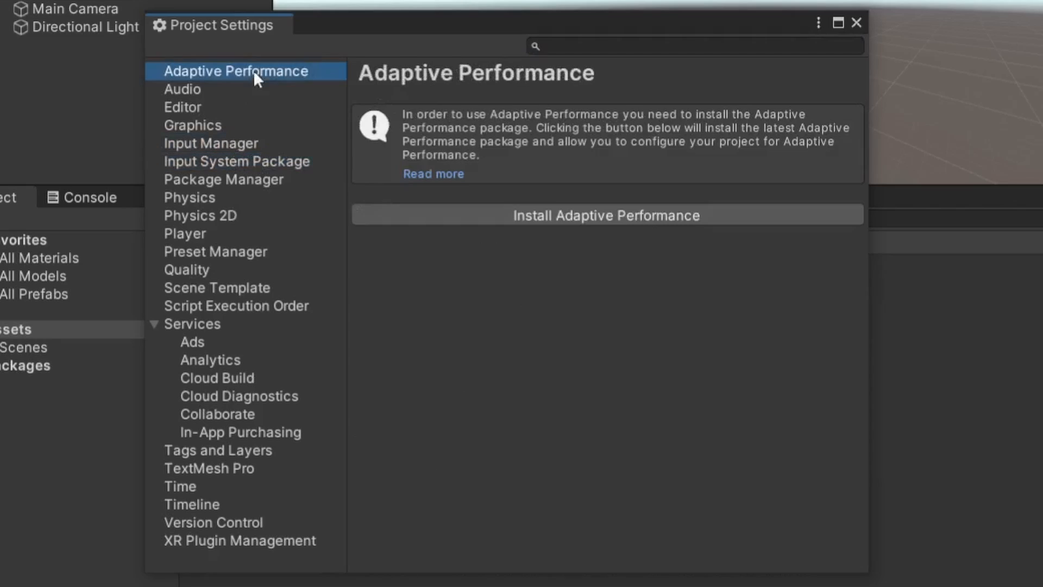
left_click(856, 23)
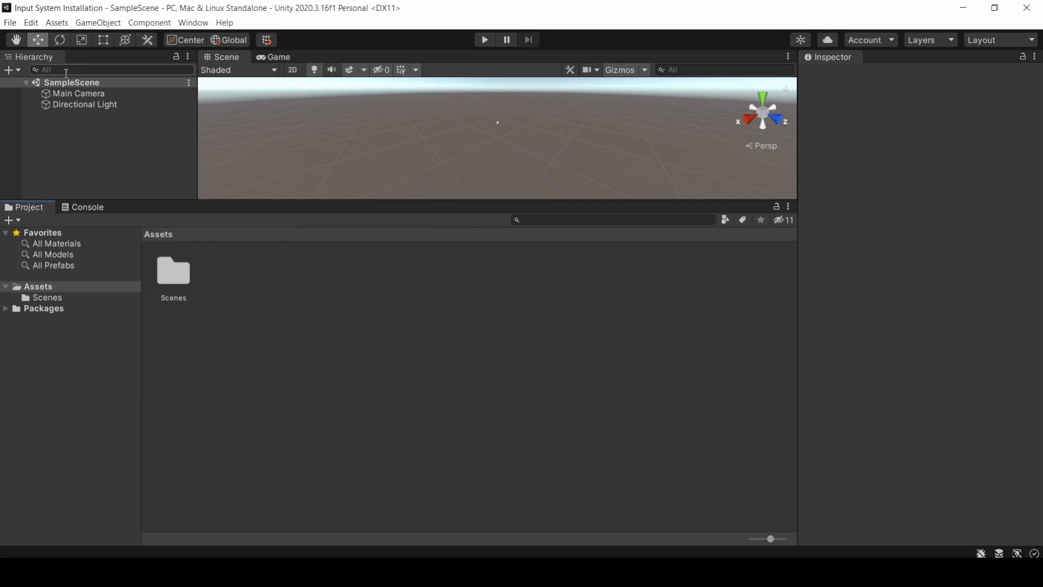
Step: Open Project Settings on the Player page and scroll to Active Input Handling
left_click(30, 22)
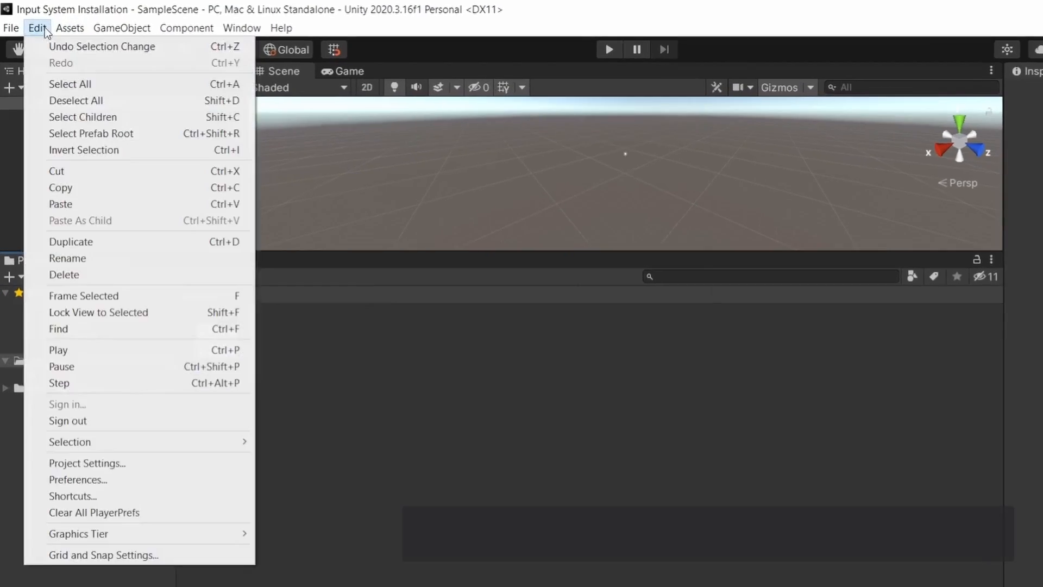
left_click(87, 463)
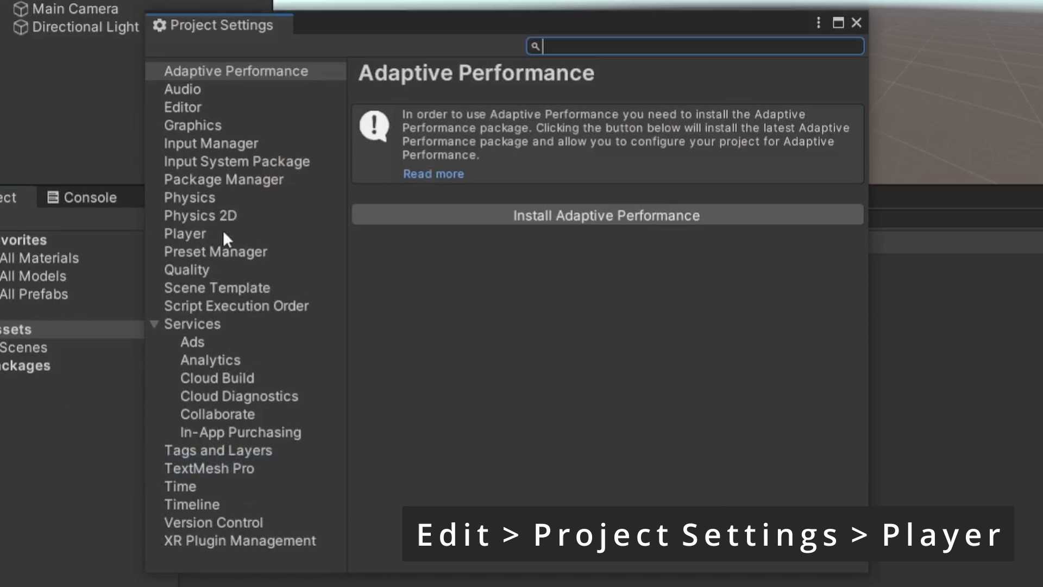
left_click(184, 232)
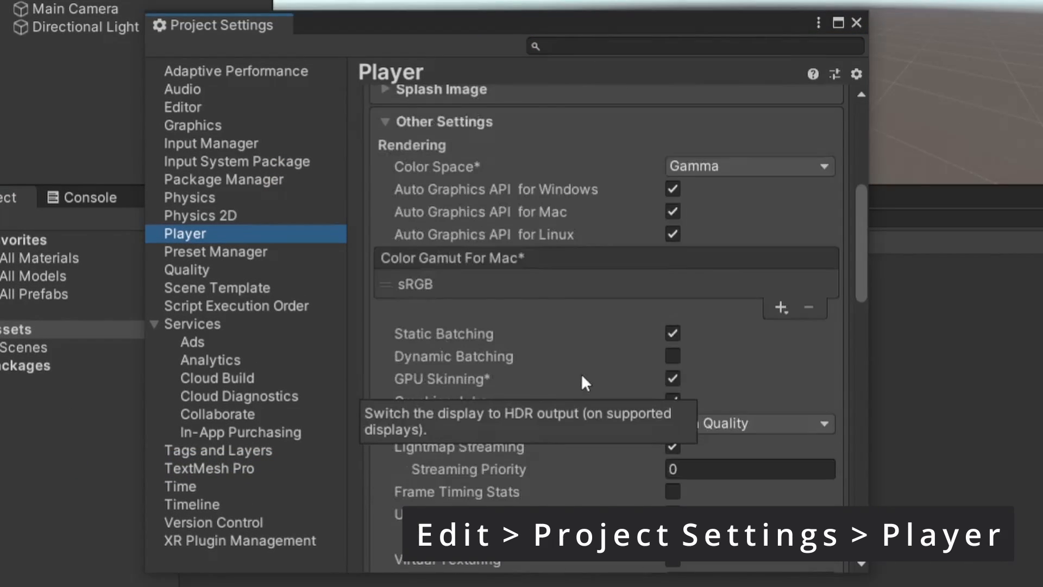
scroll("down", 3)
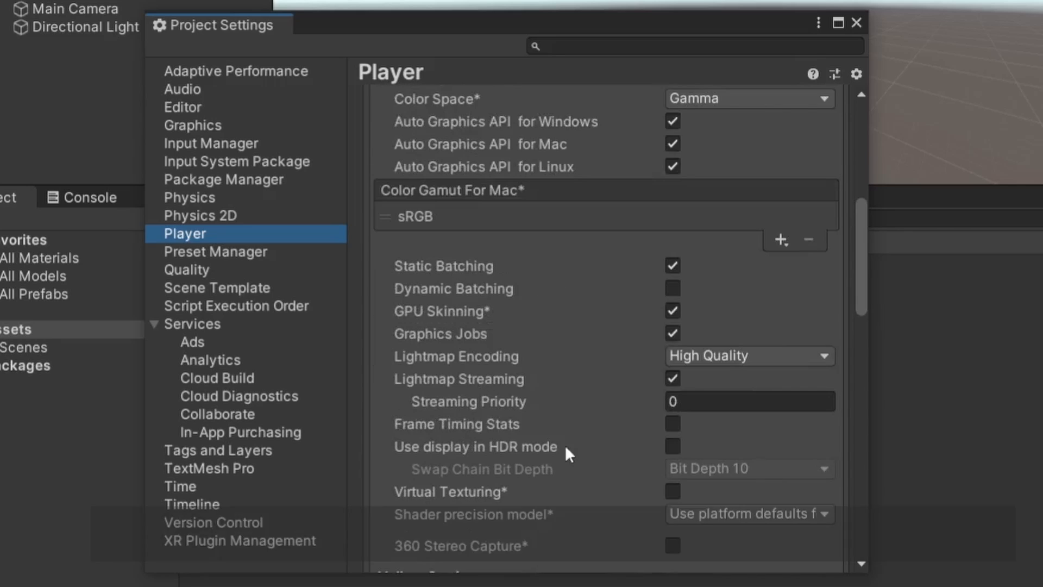
scroll("down", 3)
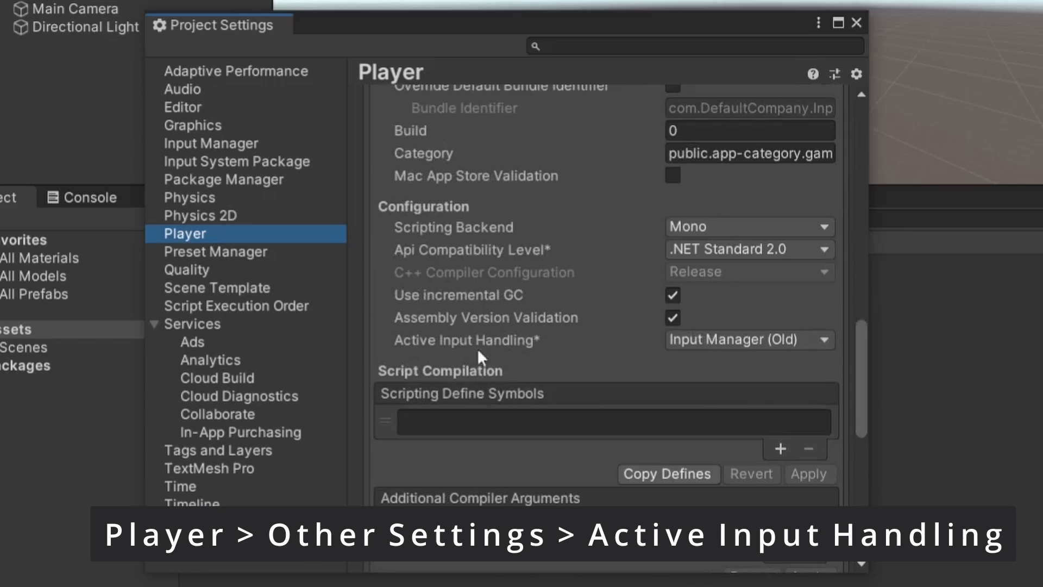
mouse_move(679, 360)
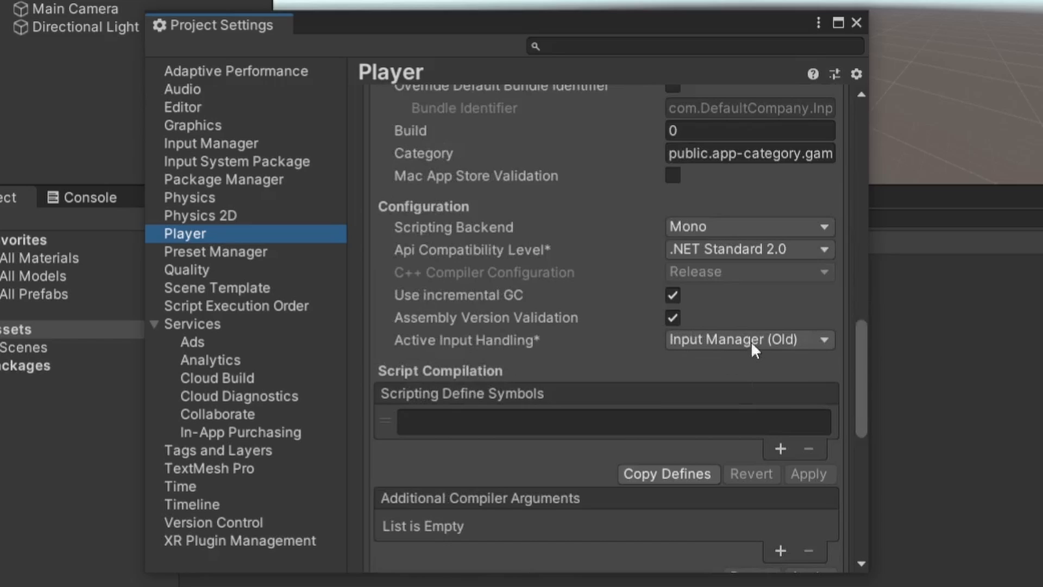
mouse_move(778, 354)
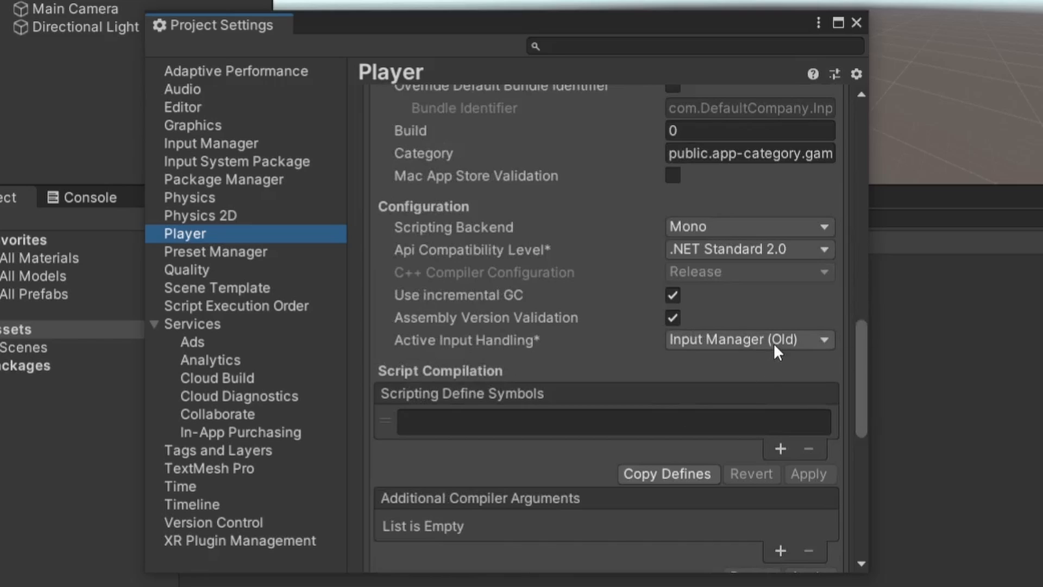
Step: Choose Both in the Active Input Handling dropdown
left_click(749, 340)
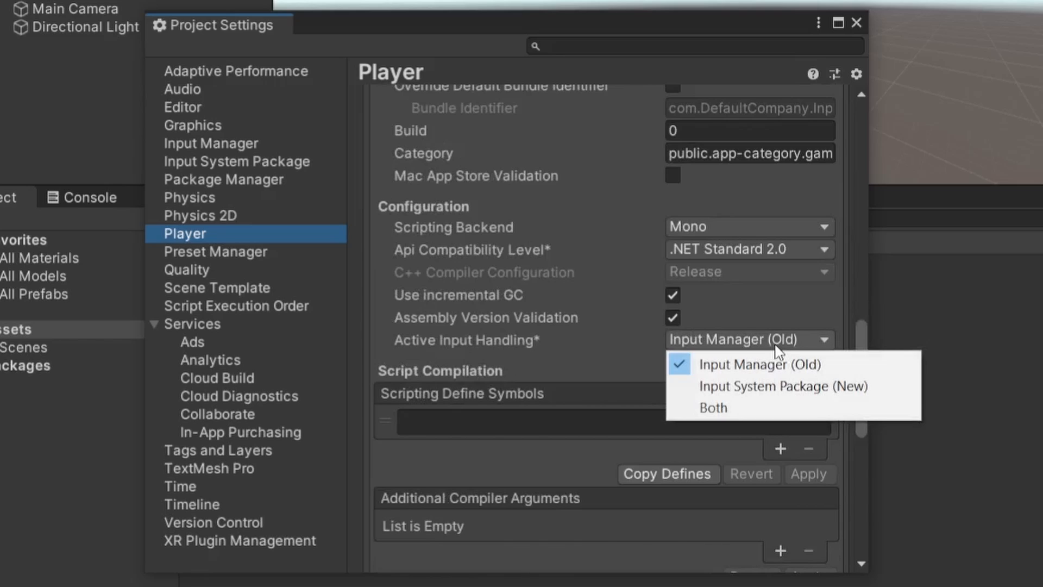
mouse_move(775, 386)
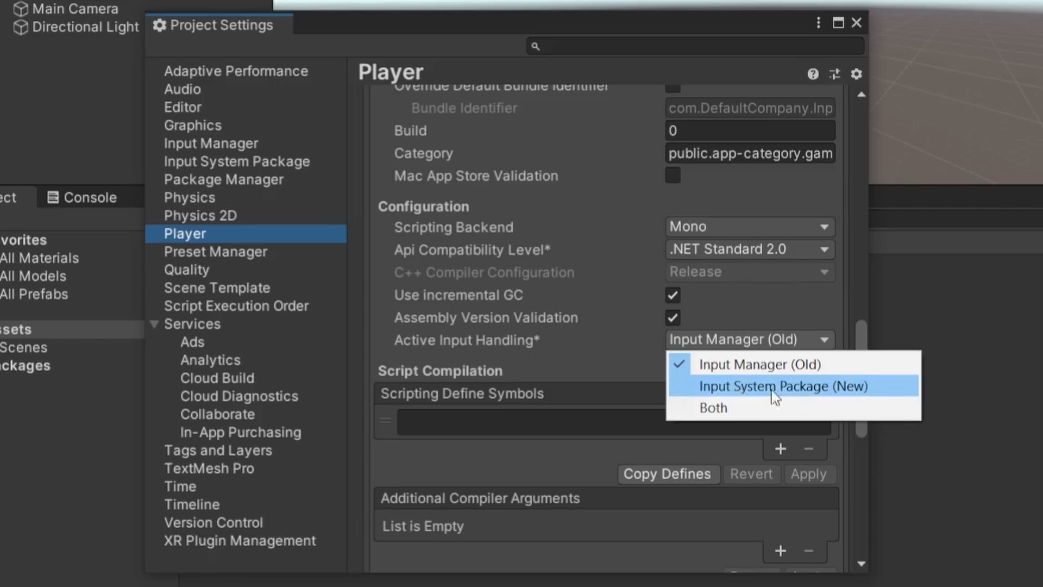
mouse_move(724, 407)
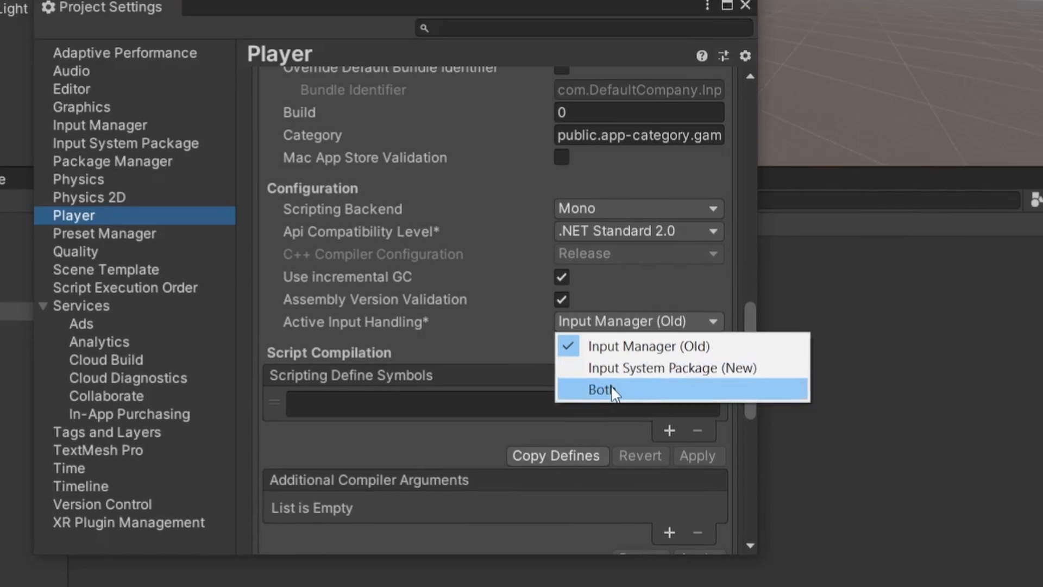
left_click(609, 389)
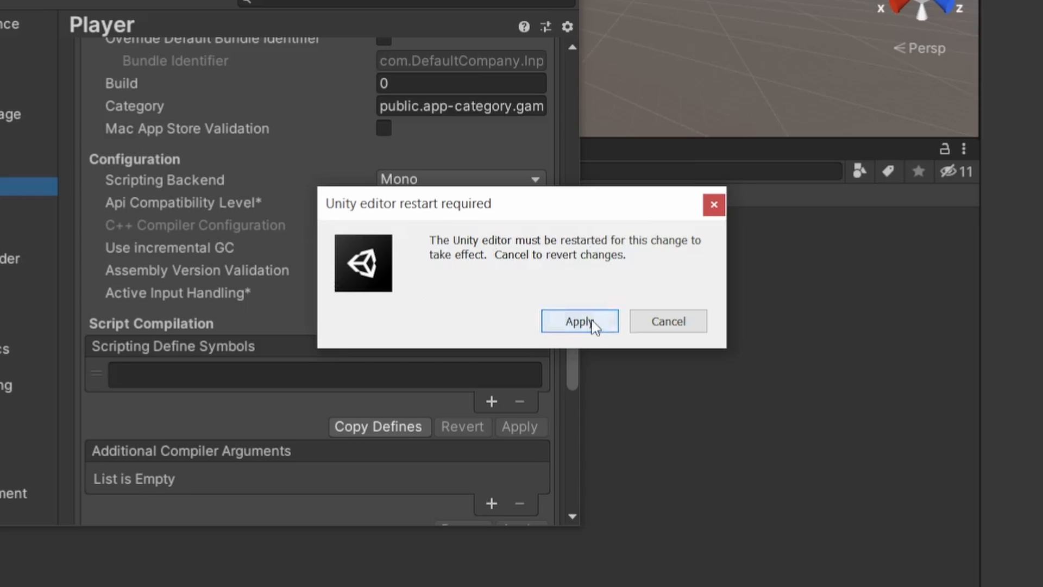
Step: Accept the restart prompt so Active Input Handling applies as Both
left_click(578, 320)
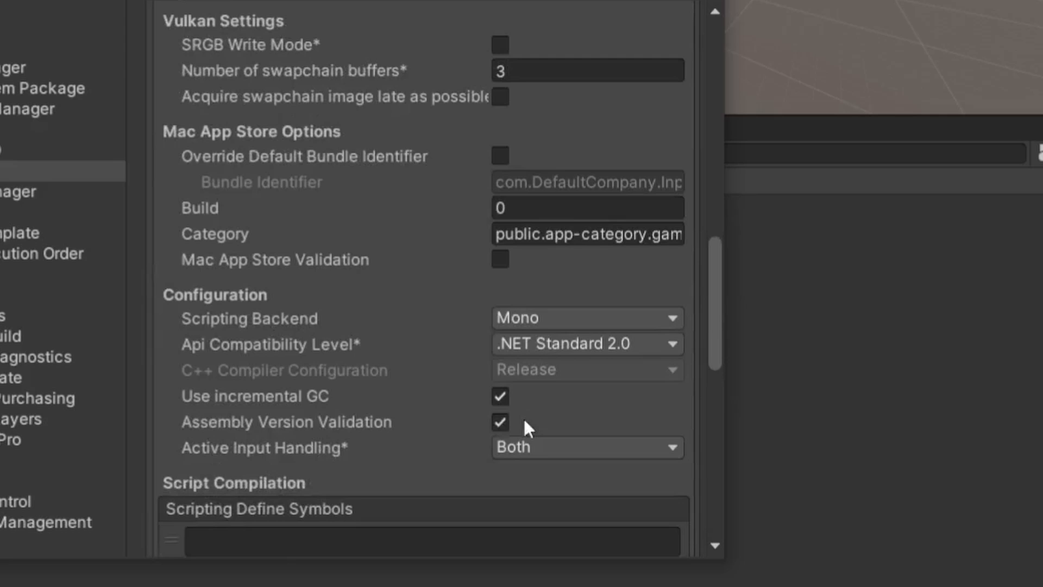
mouse_move(467, 402)
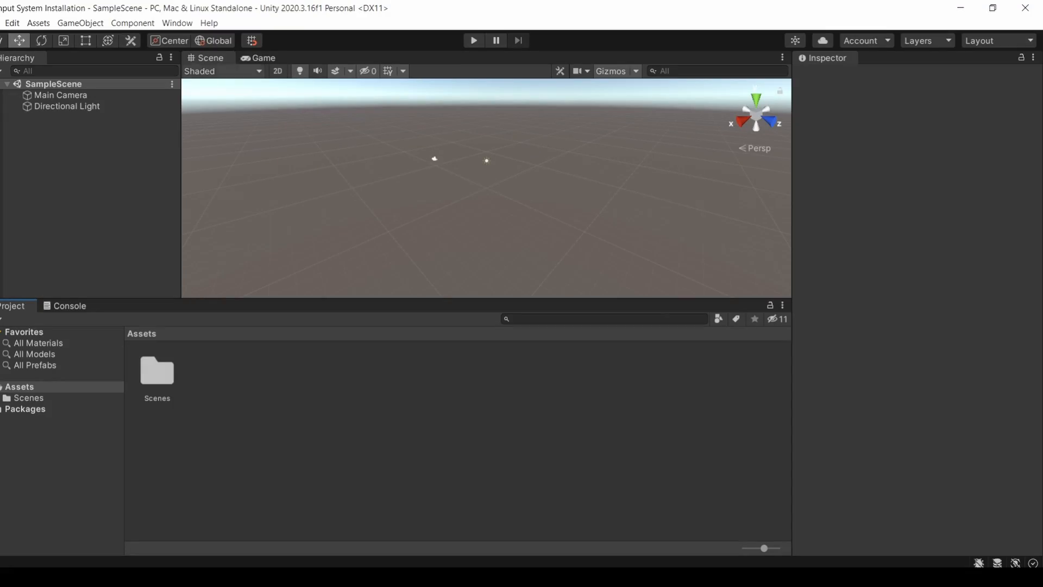
Step: Reopen Package Manager on In Project packages and expand the Input System samples
left_click(177, 23)
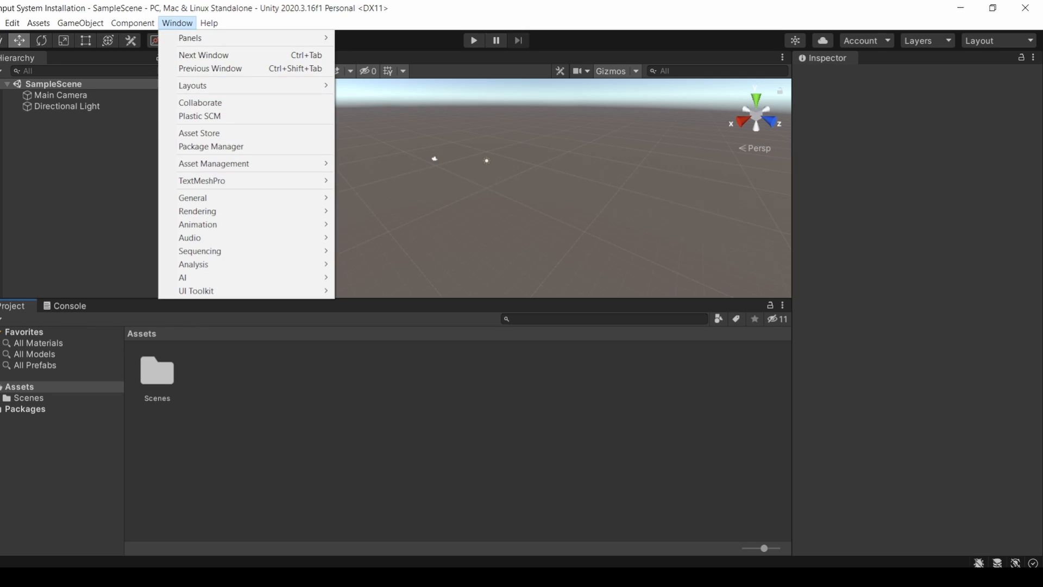
left_click(211, 147)
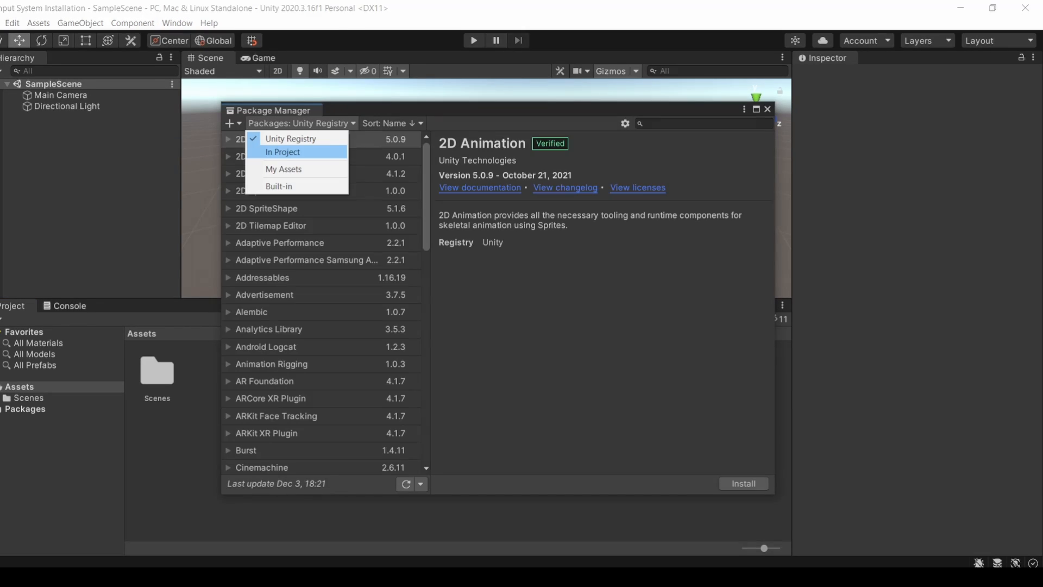
left_click(283, 152)
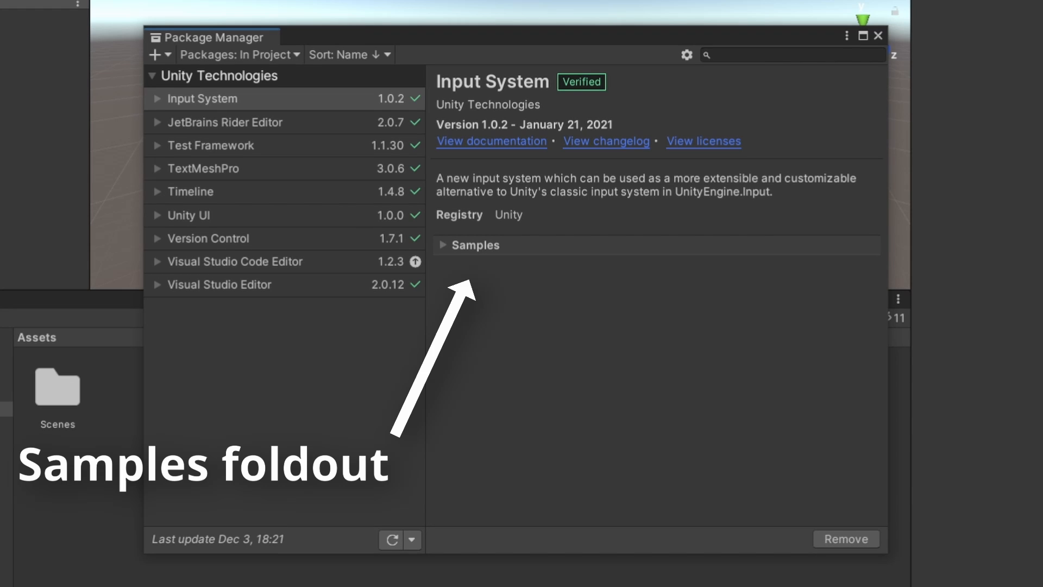
left_click(472, 245)
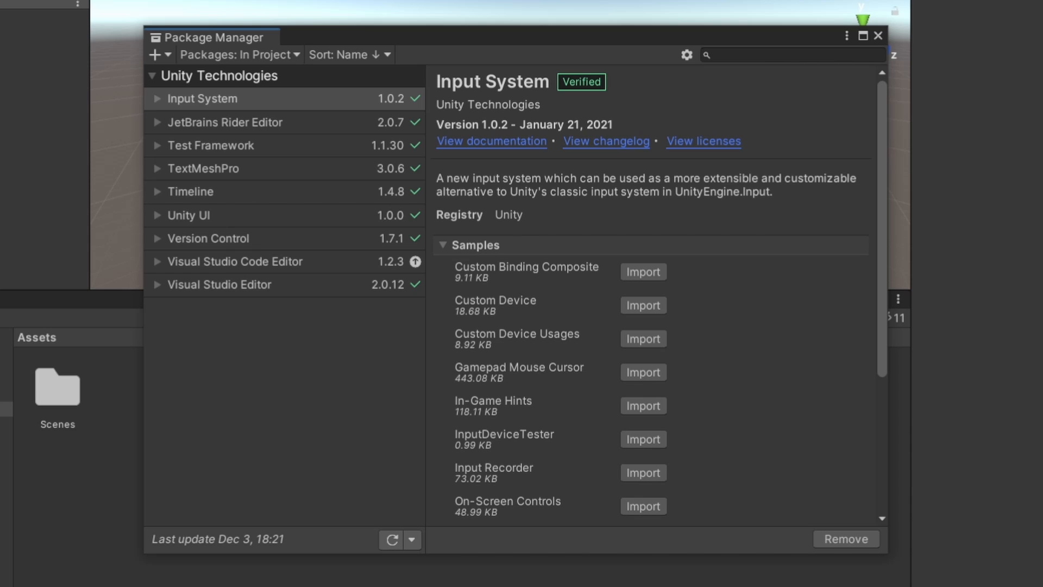
Step: Scroll through the Input System samples list to find Simple Demo
scroll("down", 3)
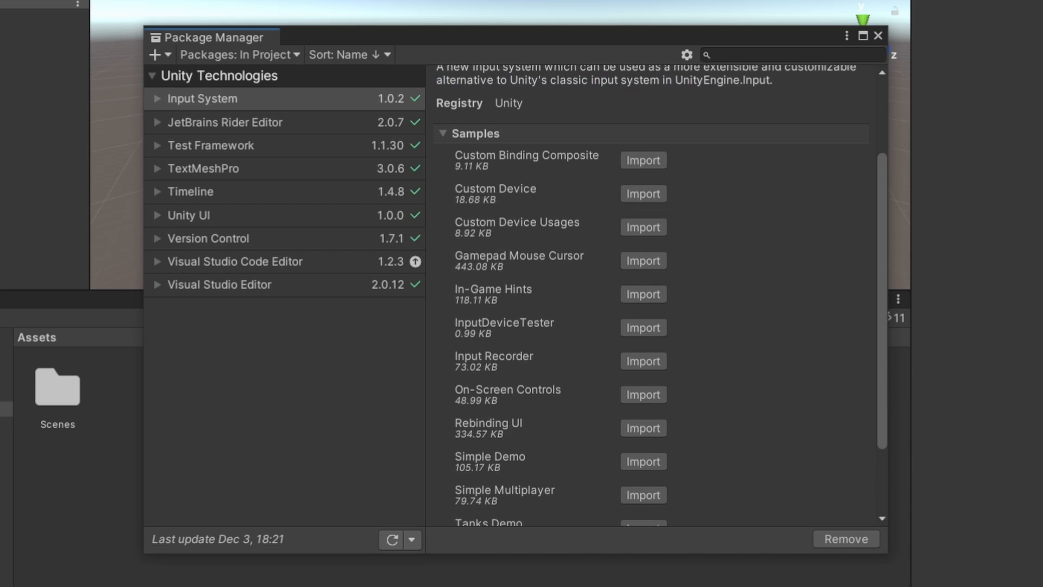
scroll("down", 3)
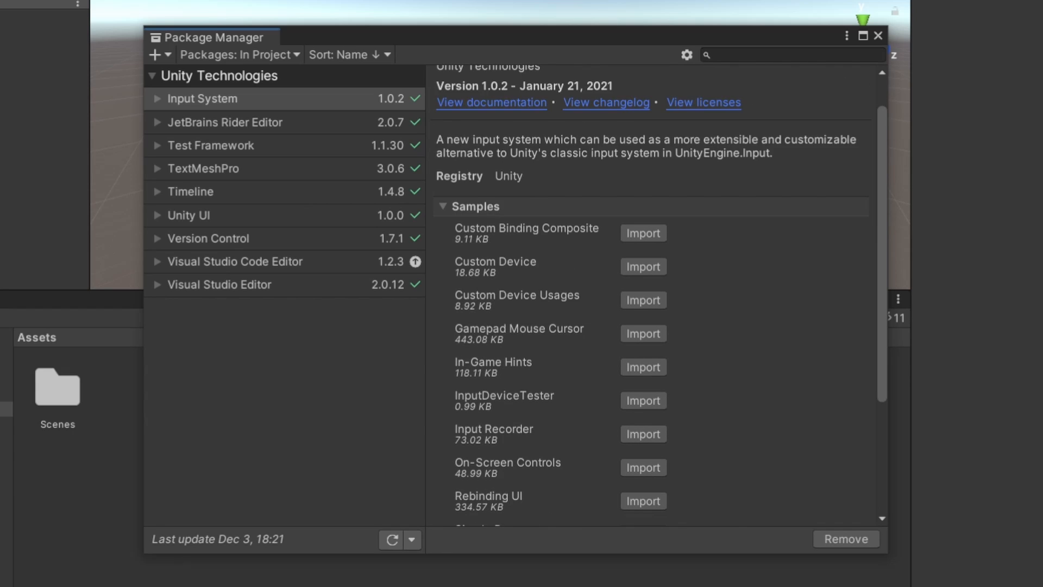
scroll("down", 3)
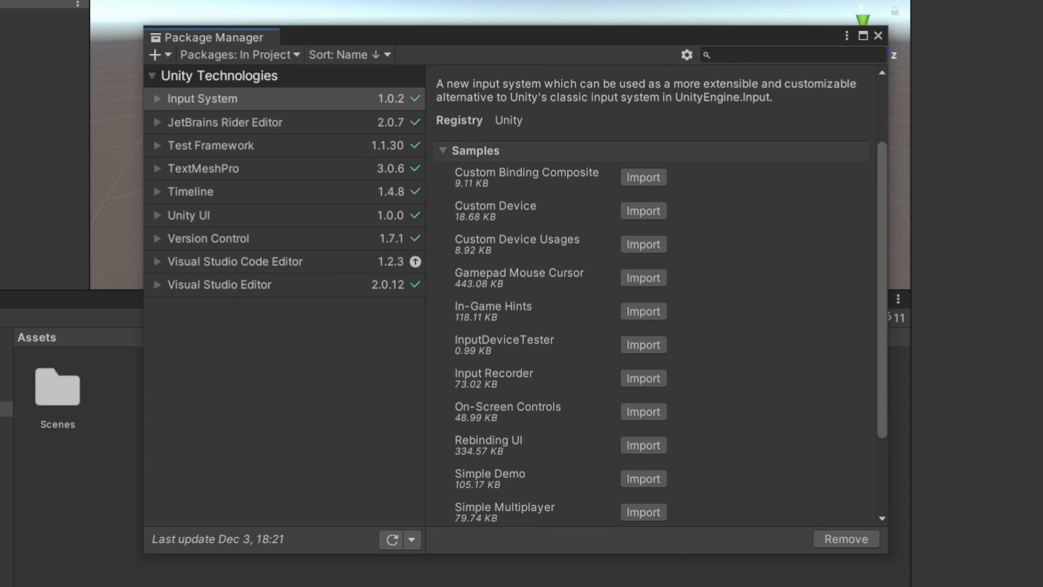
scroll("down", 3)
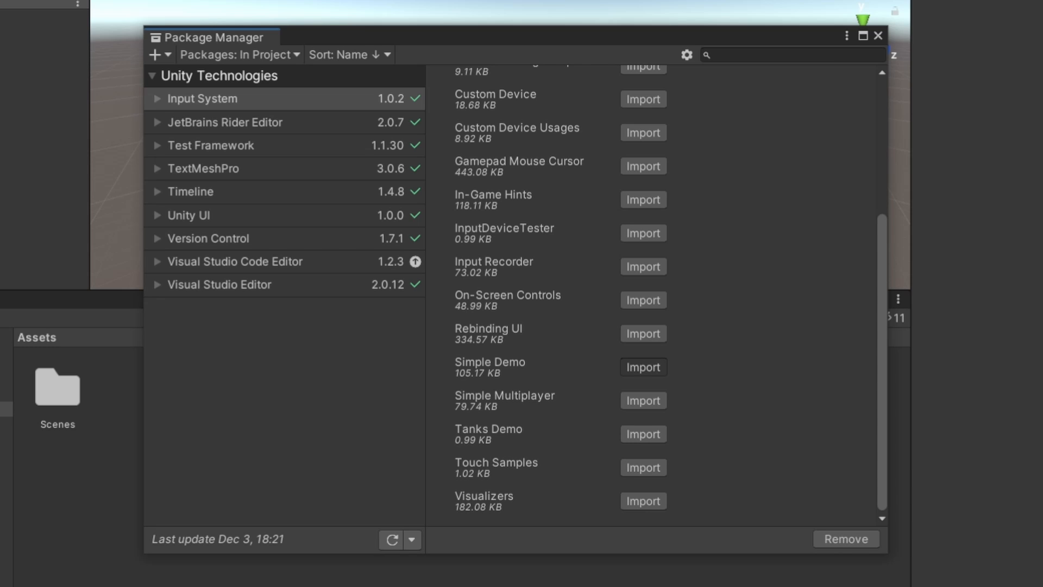
Step: Import the Simple Demo sample and inspect its scripts, scene and SimpleControls asset
left_click(878, 34)
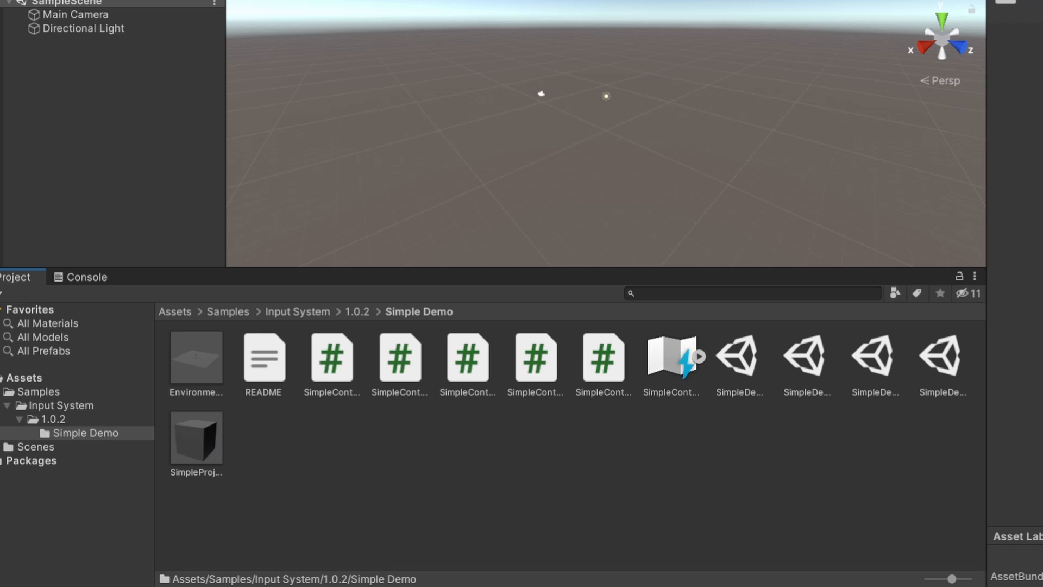
left_click(535, 360)
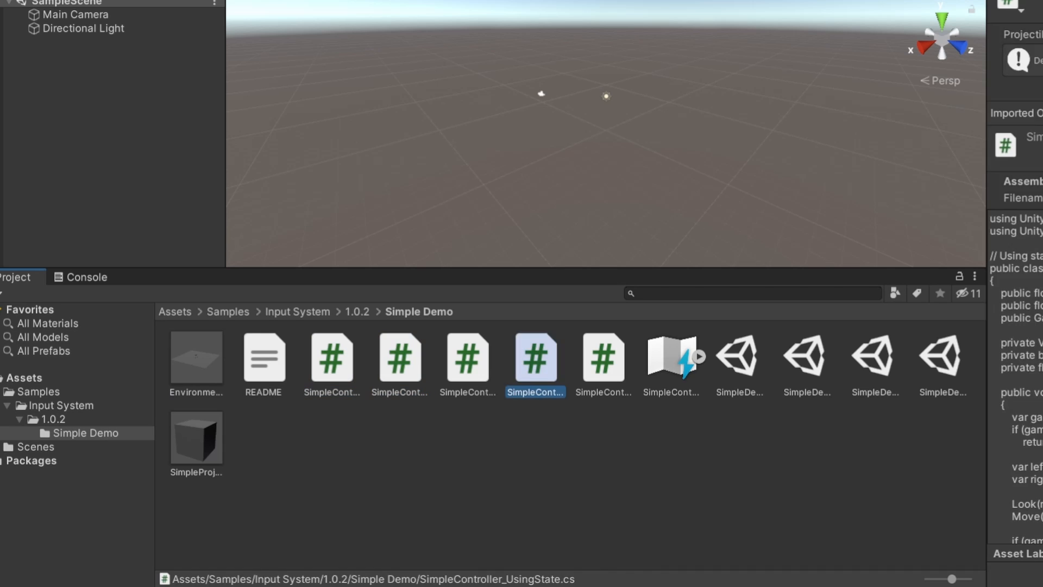
left_click(943, 358)
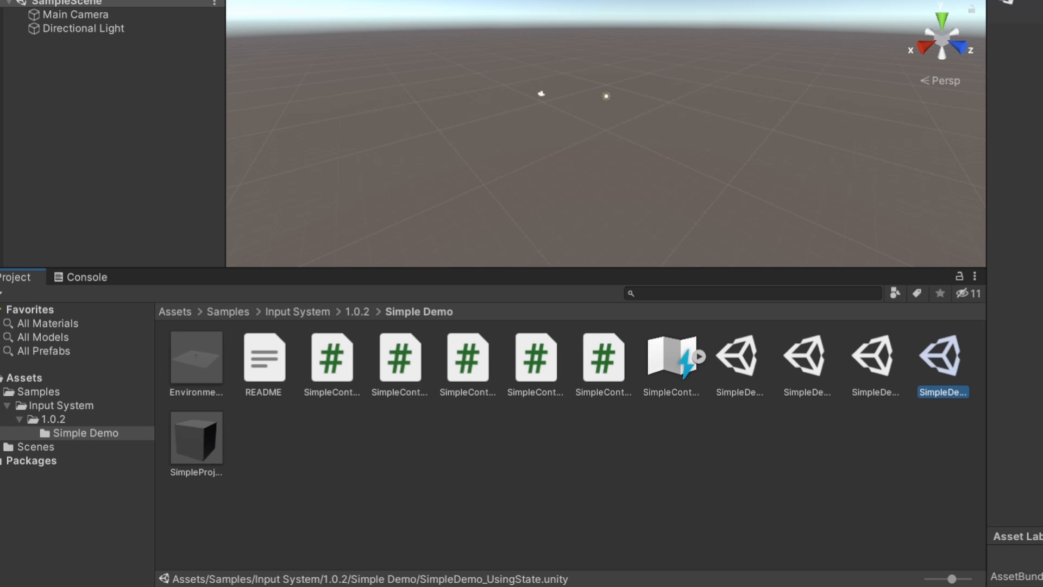
left_click(672, 354)
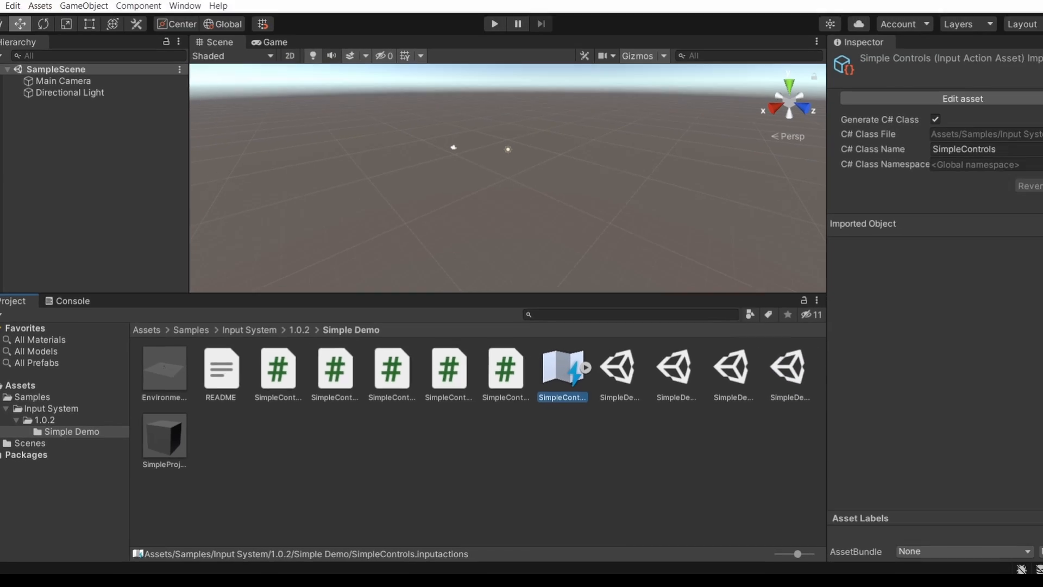
Step: Open SimpleControls in the action editor and review move, fire and its PrimaryAction binding
double_click(562, 365)
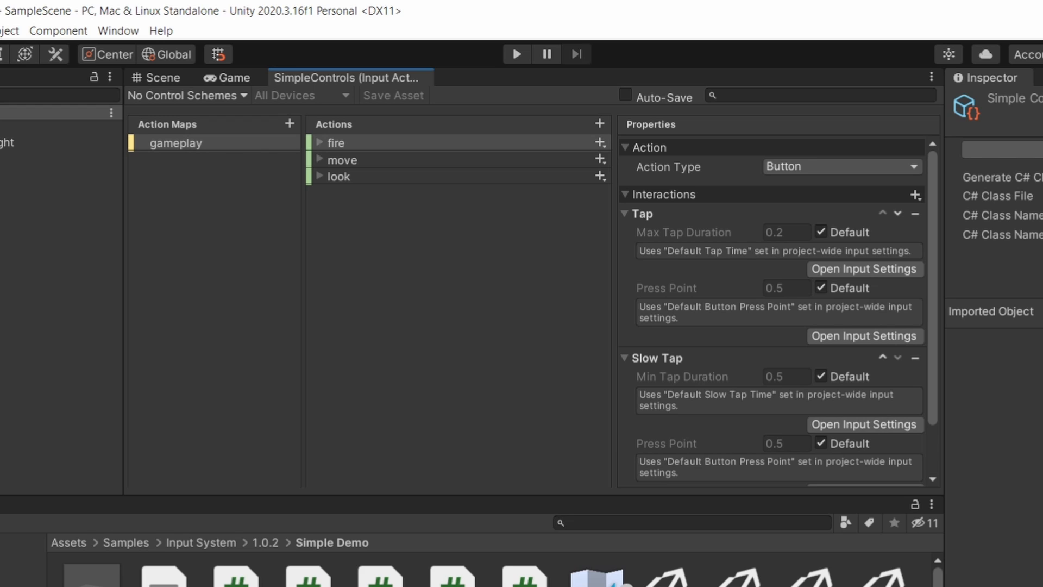
left_click(341, 159)
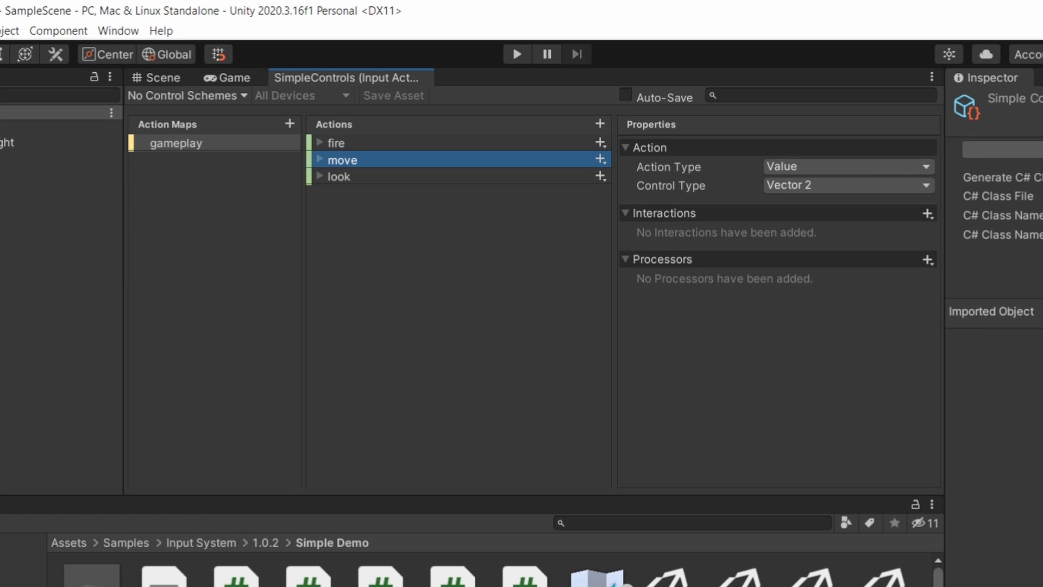
left_click(336, 143)
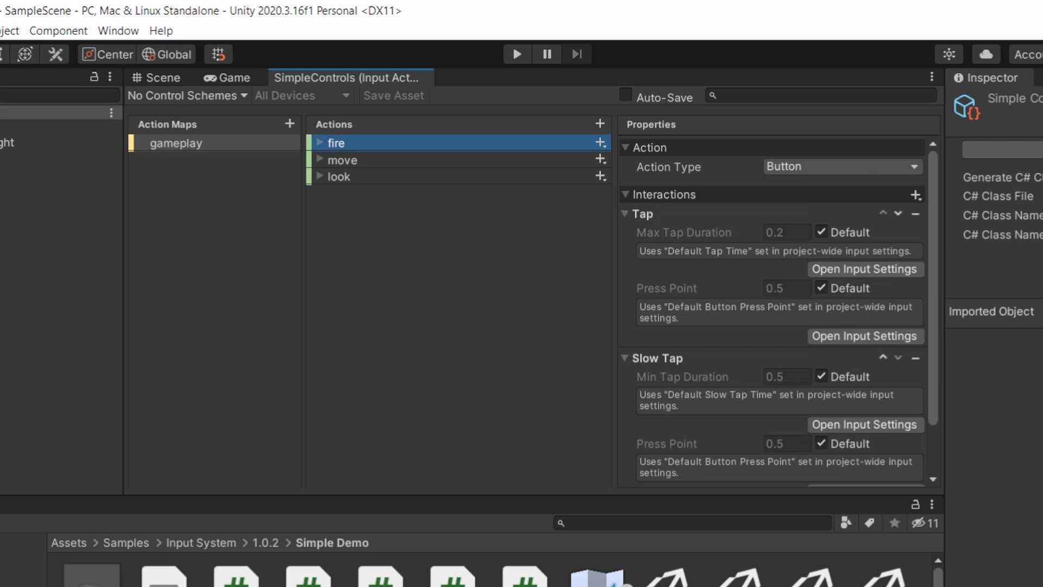
left_click(318, 143)
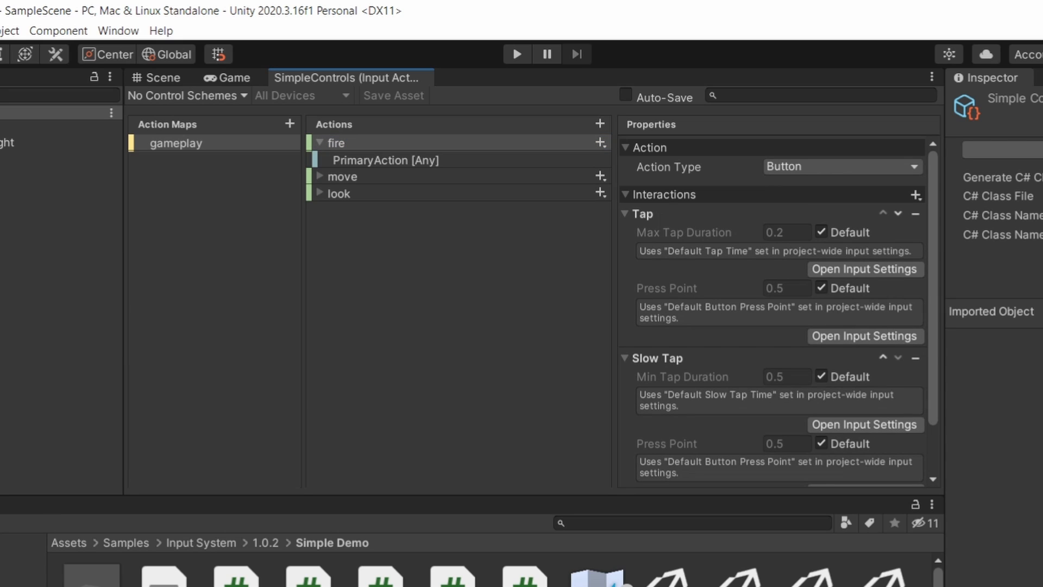
left_click(385, 160)
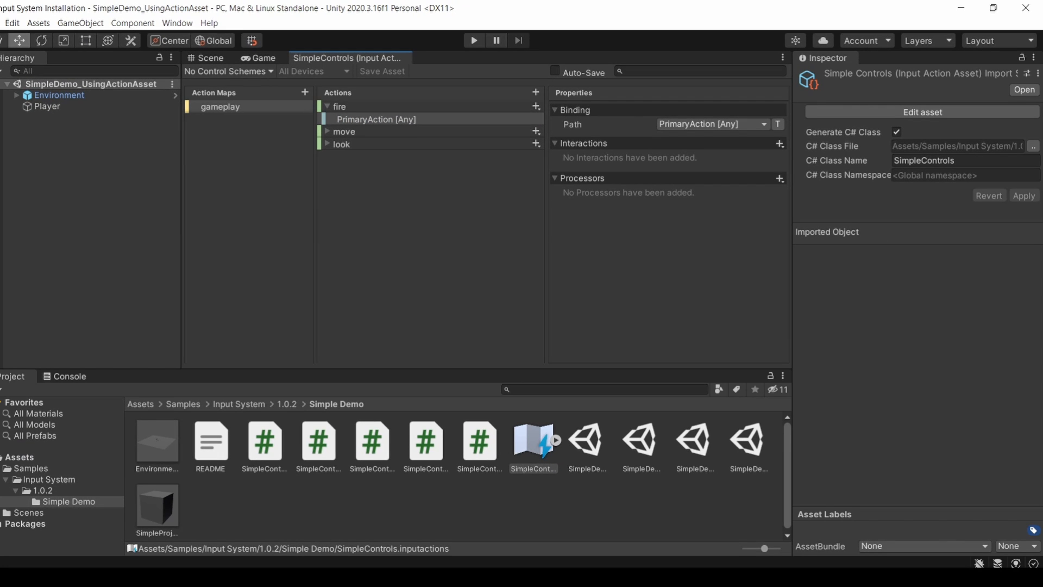
Step: Select the Simple Demo README and scroll through its text in the Inspector
left_click(209, 442)
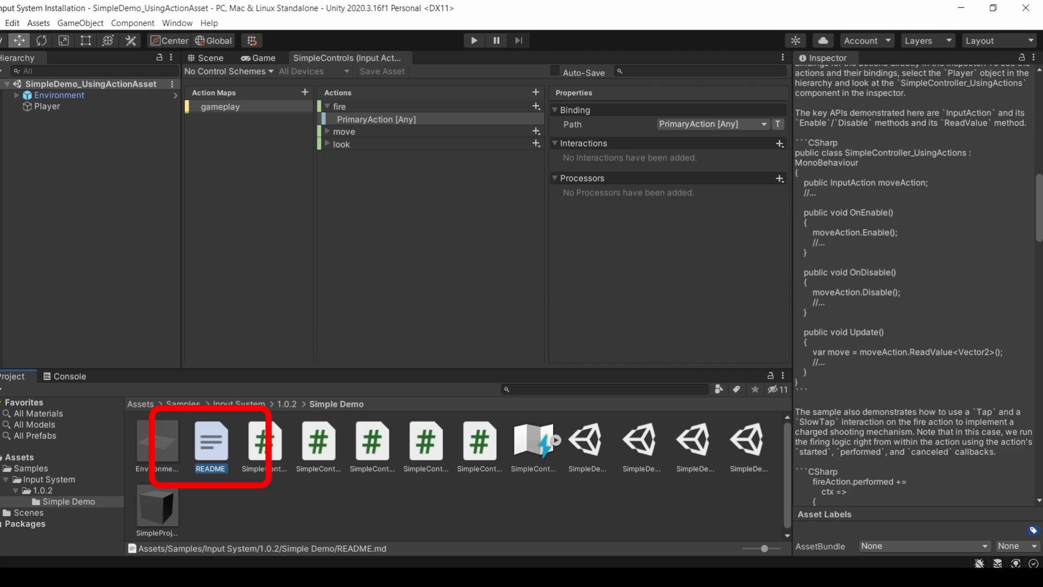
scroll("down", 3)
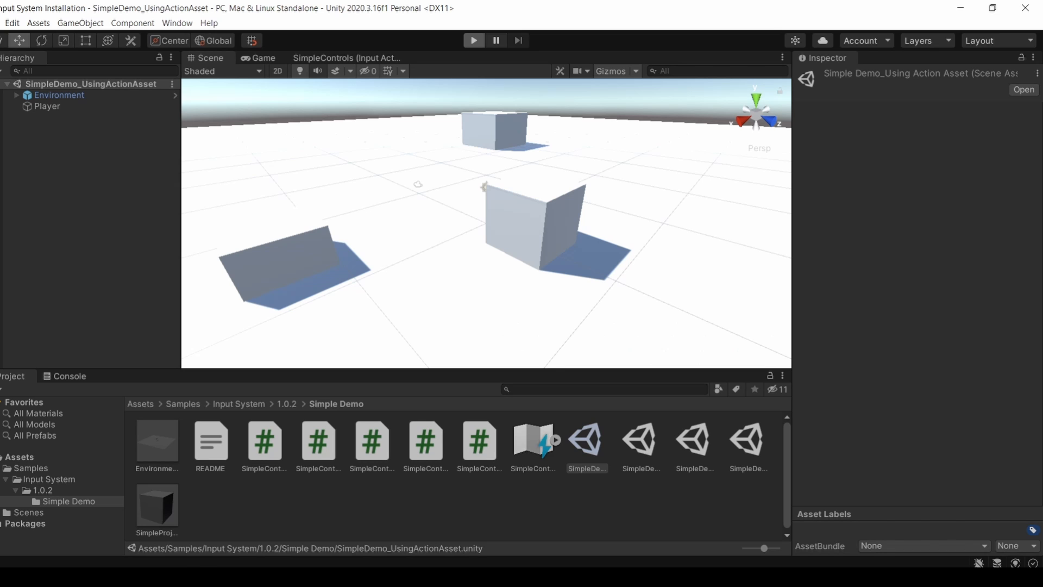
Step: Play the Simple Demo scene to fire projectiles, then stop play mode
left_click(474, 40)
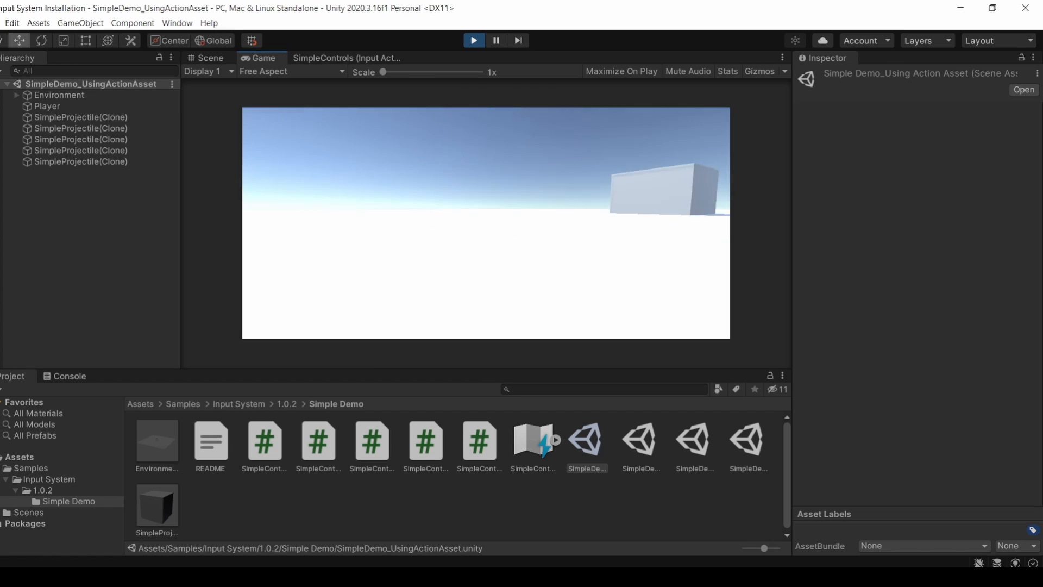
left_click(210, 58)
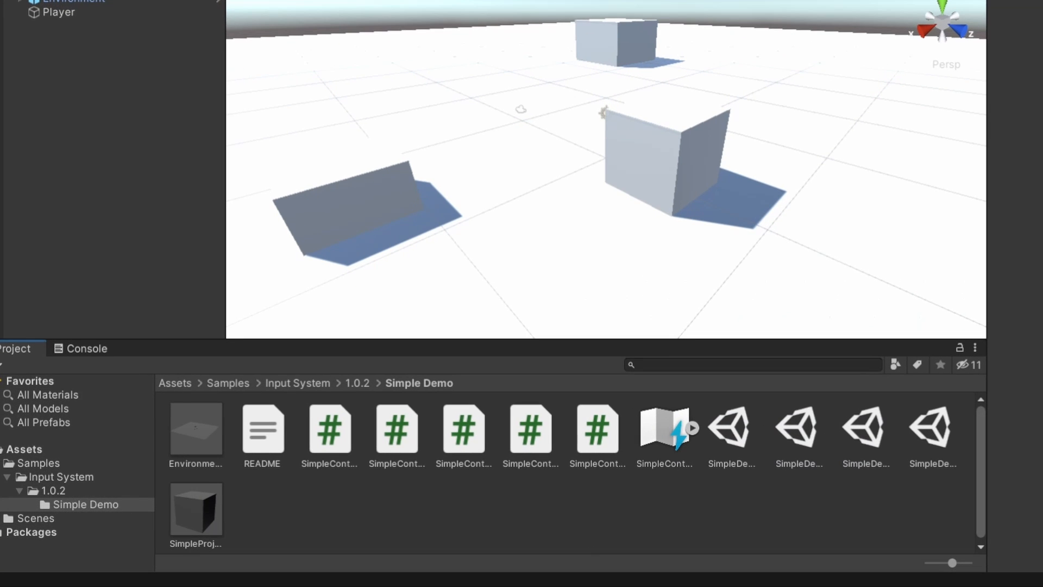
Step: Inspect the four SimpleDemo scenes and the SimpleController_UsingPlayerInput script, then reselect the README
left_click(731, 429)
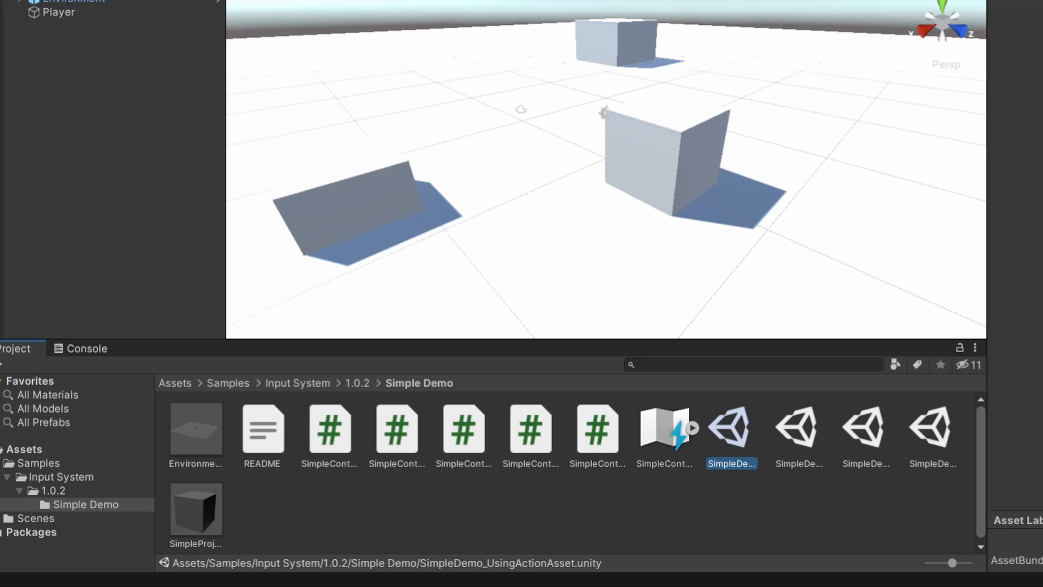
left_click(799, 428)
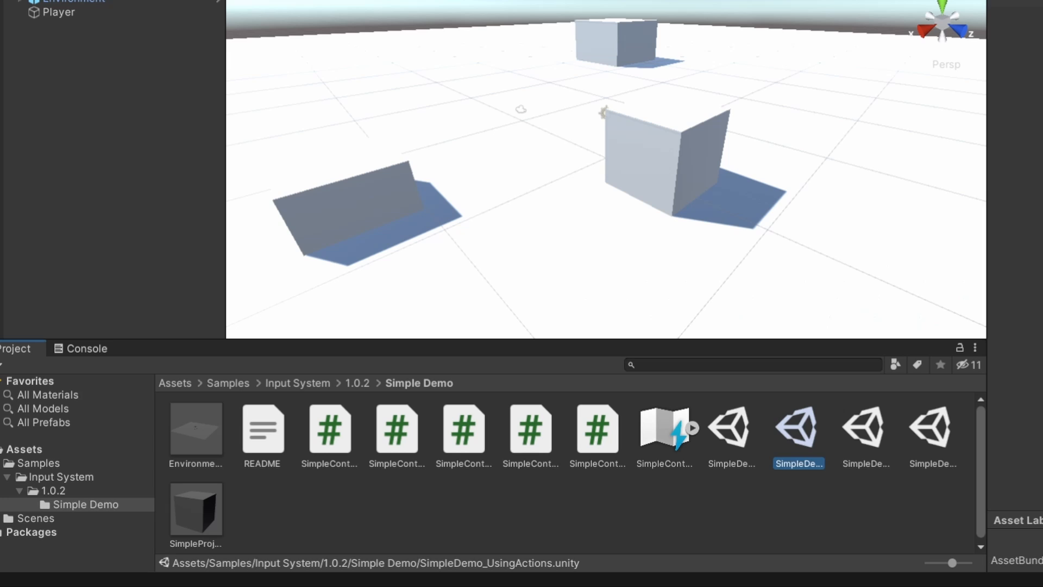
left_click(866, 429)
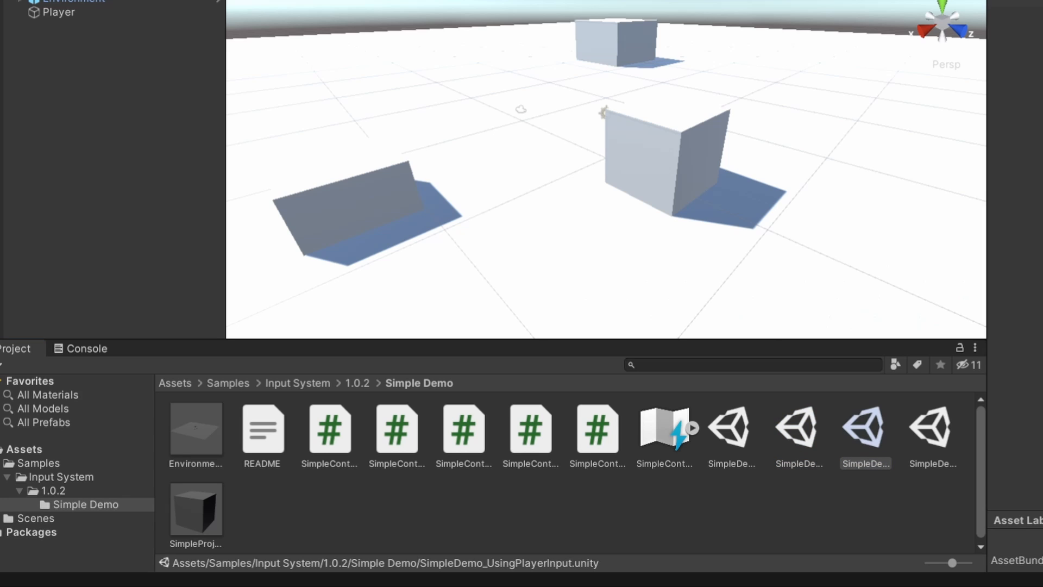
left_click(931, 430)
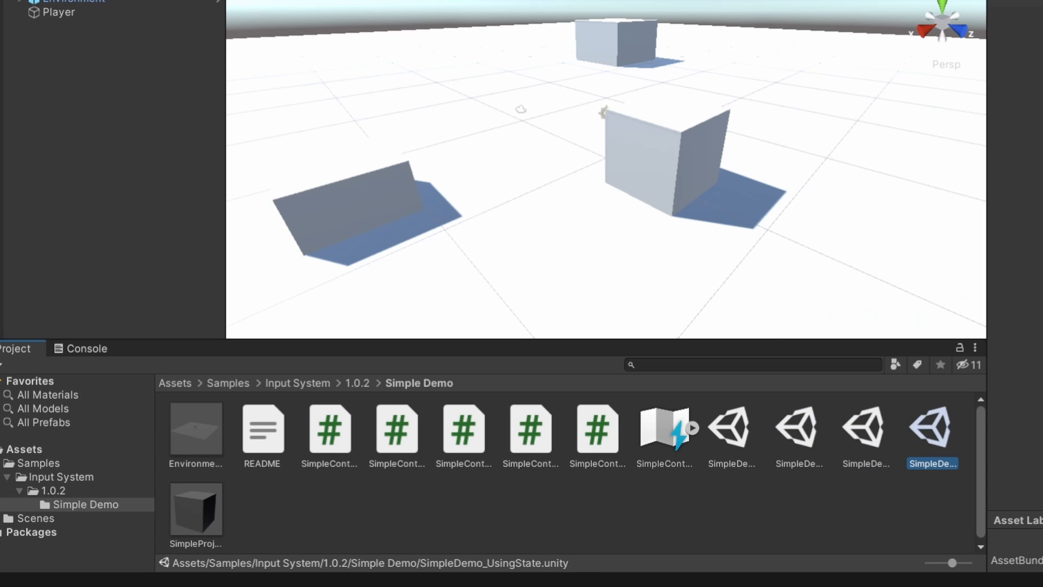
left_click(463, 428)
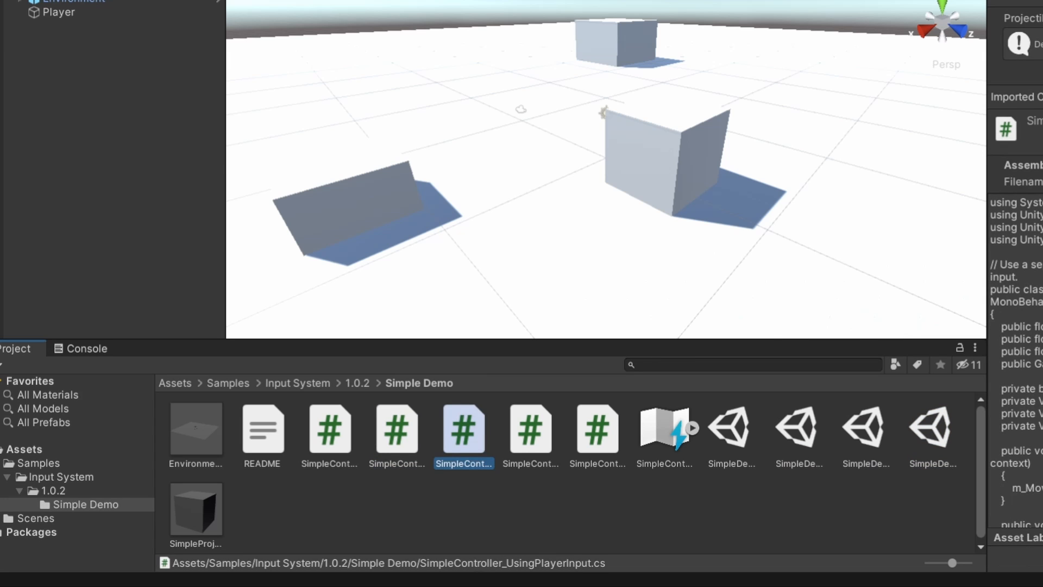
left_click(361, 432)
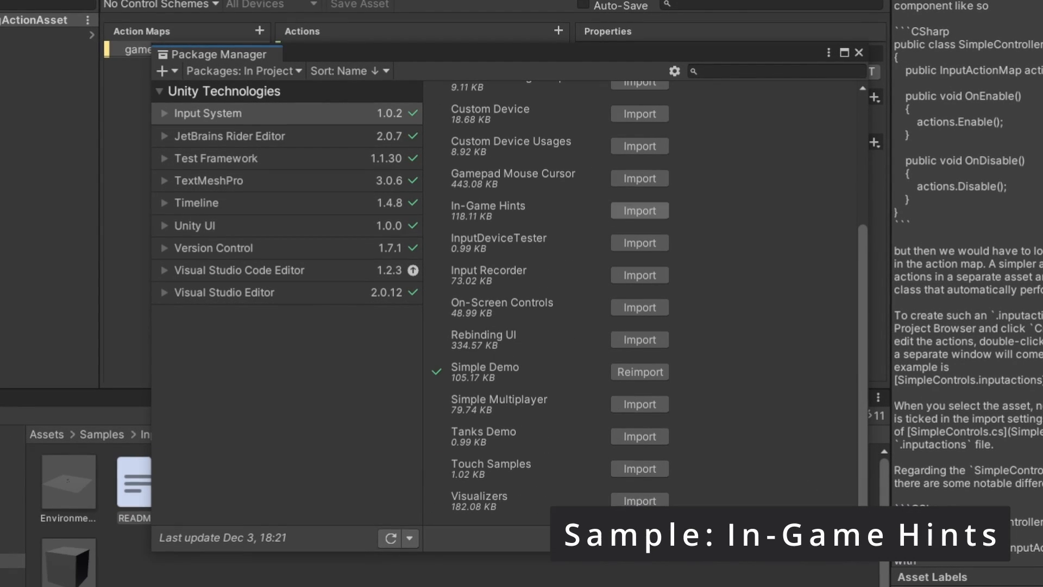
Step: Import the In-Game Hints and Rebinding UI samples from the Input System package
left_click(638, 210)
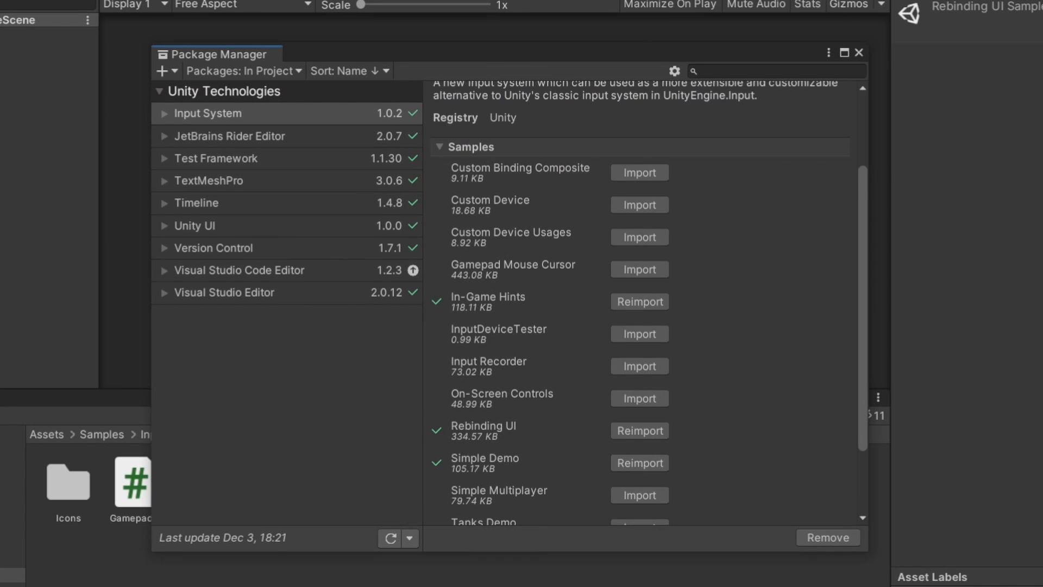
scroll("down", 3)
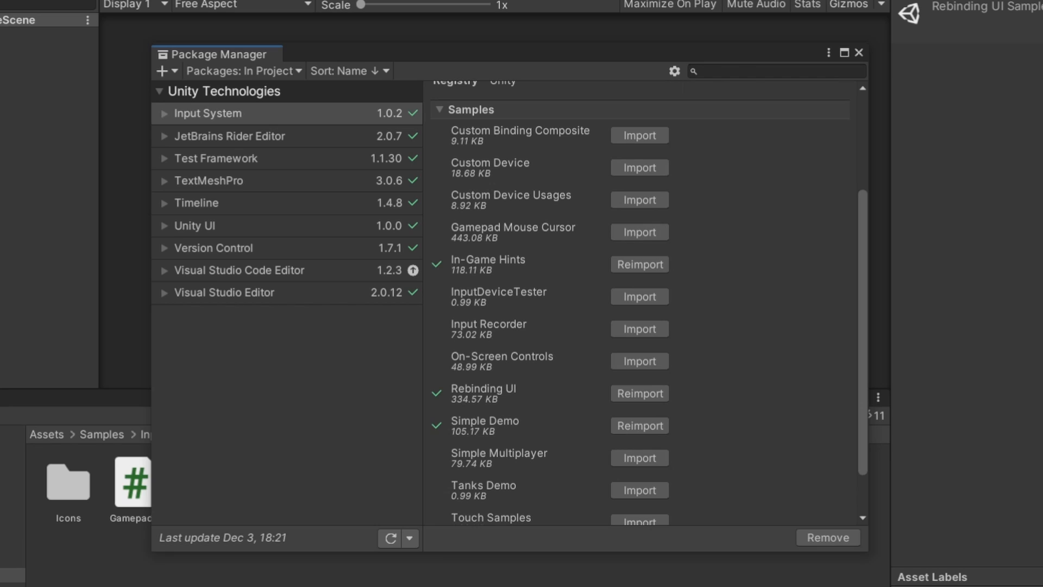